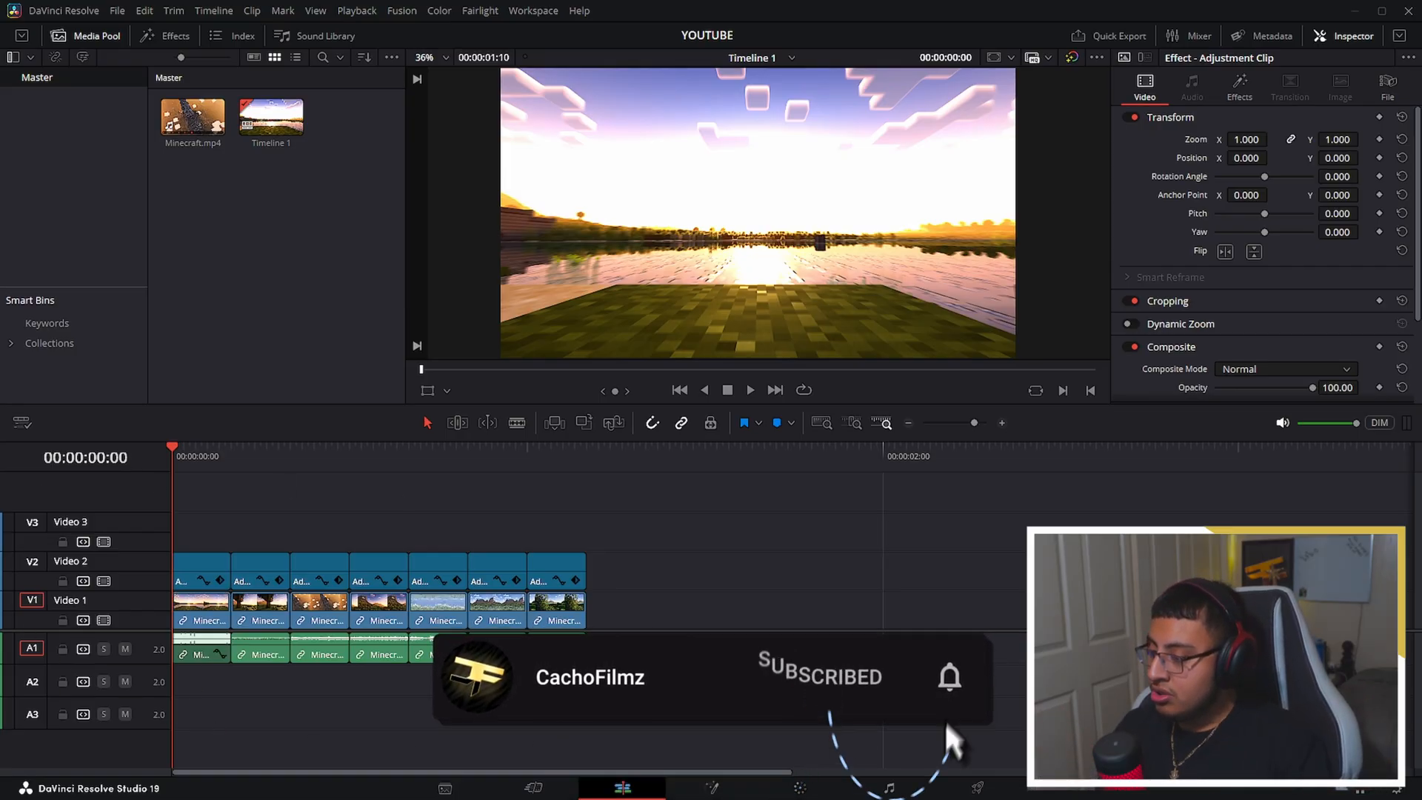
# Open the selected Minecraft clips' options menu and dismiss it without choosing anything
pyautogui.click(199, 609)
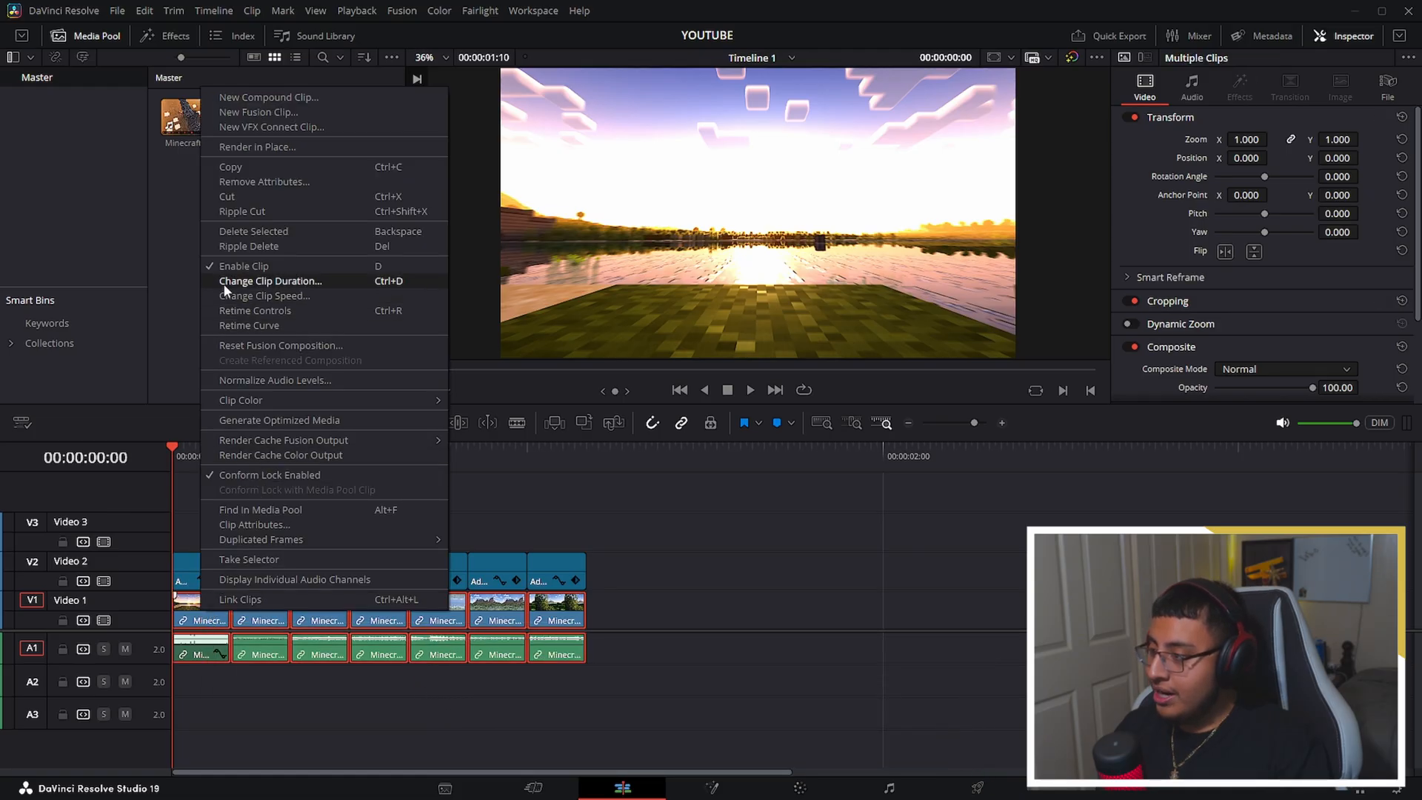
pyautogui.moveTo(279, 420)
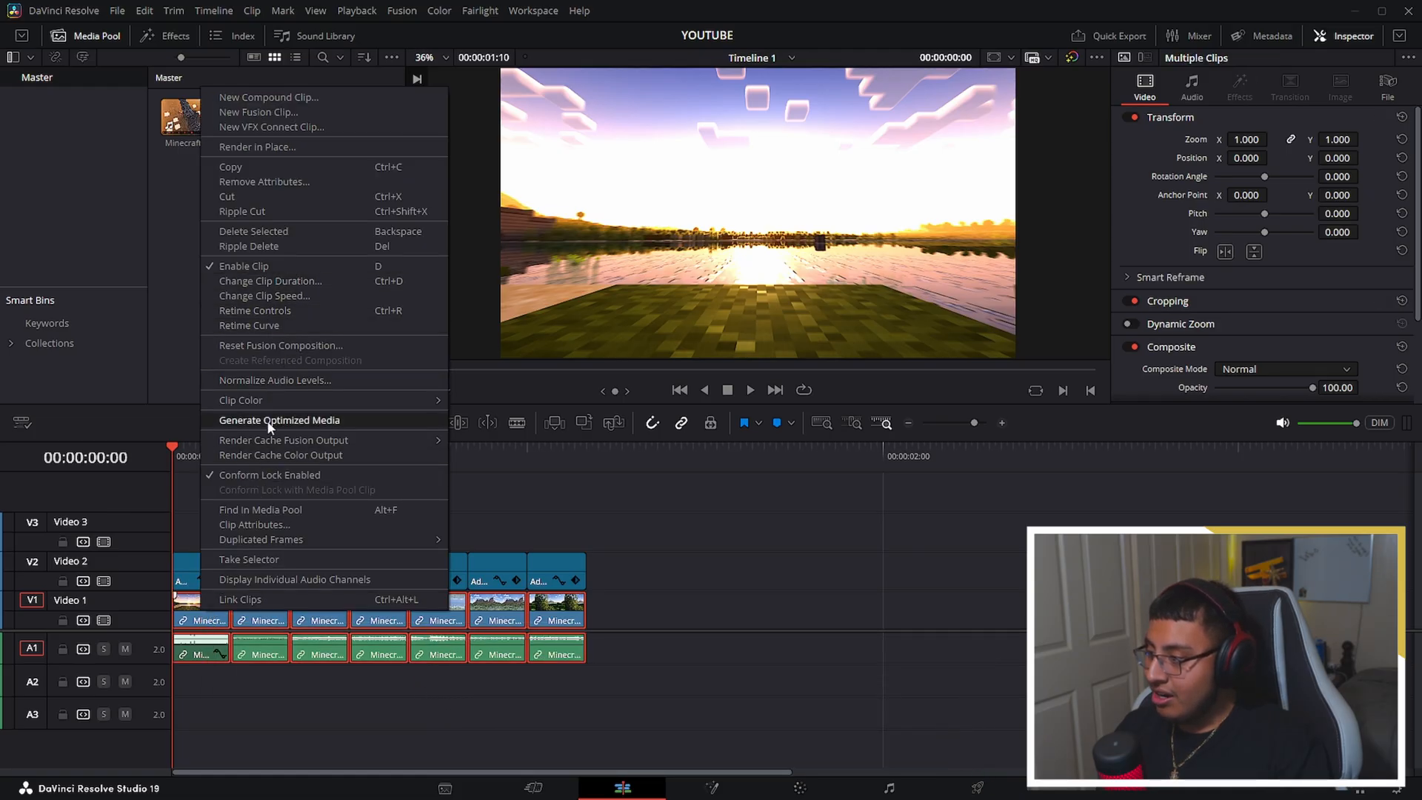
pyautogui.click(279, 419)
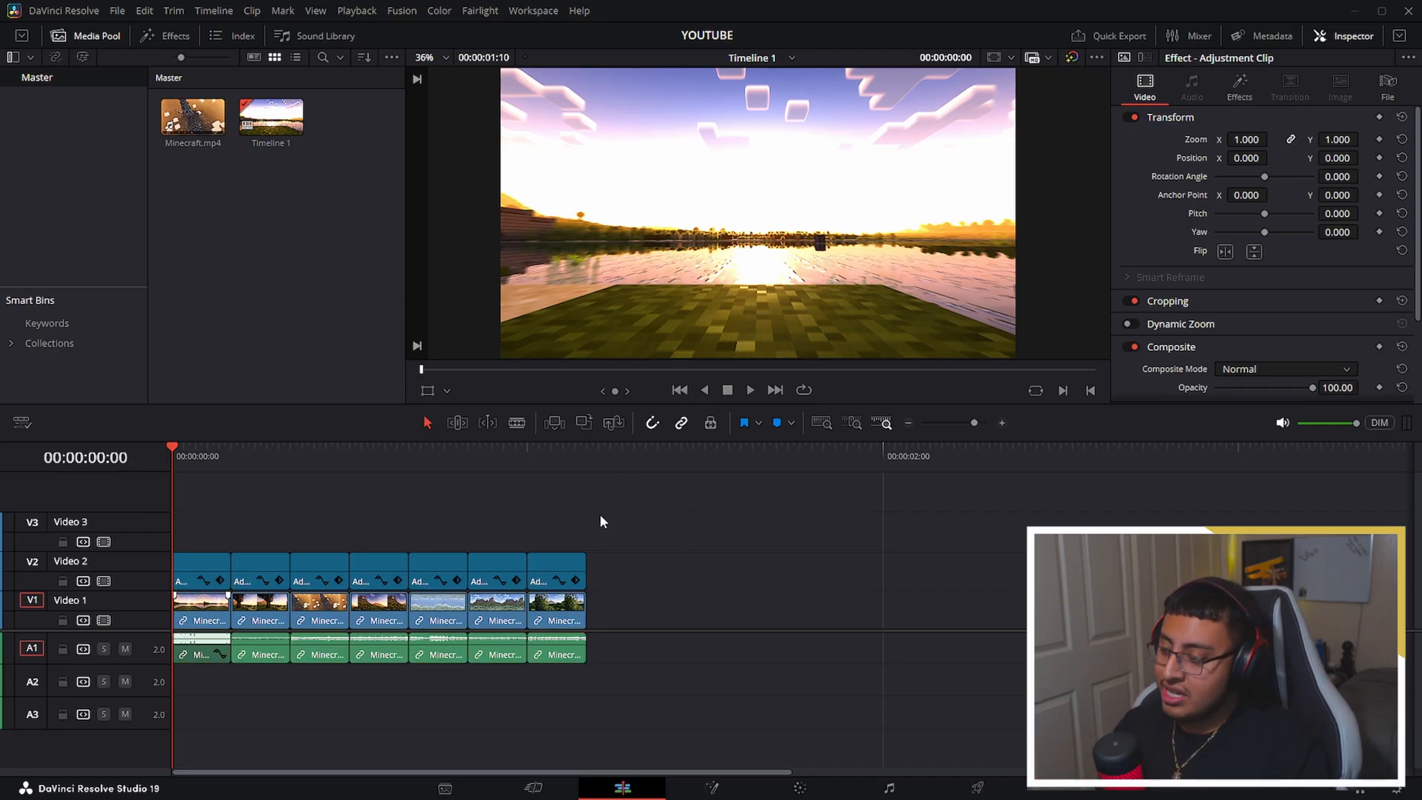
pyautogui.moveTo(206, 461)
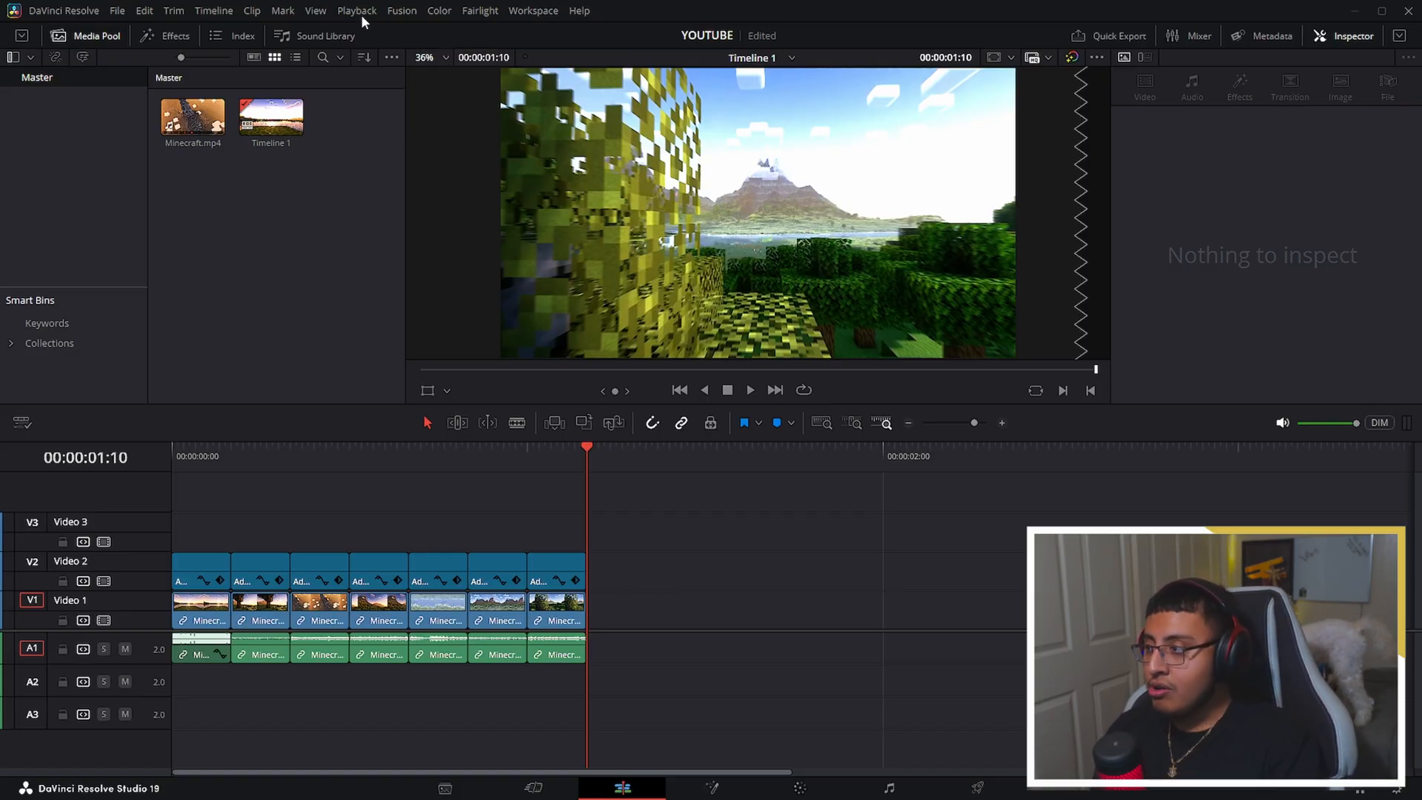
# Set Timeline Playback Resolution to Half, then replay the Minecraft clips and stop
pyautogui.click(356, 11)
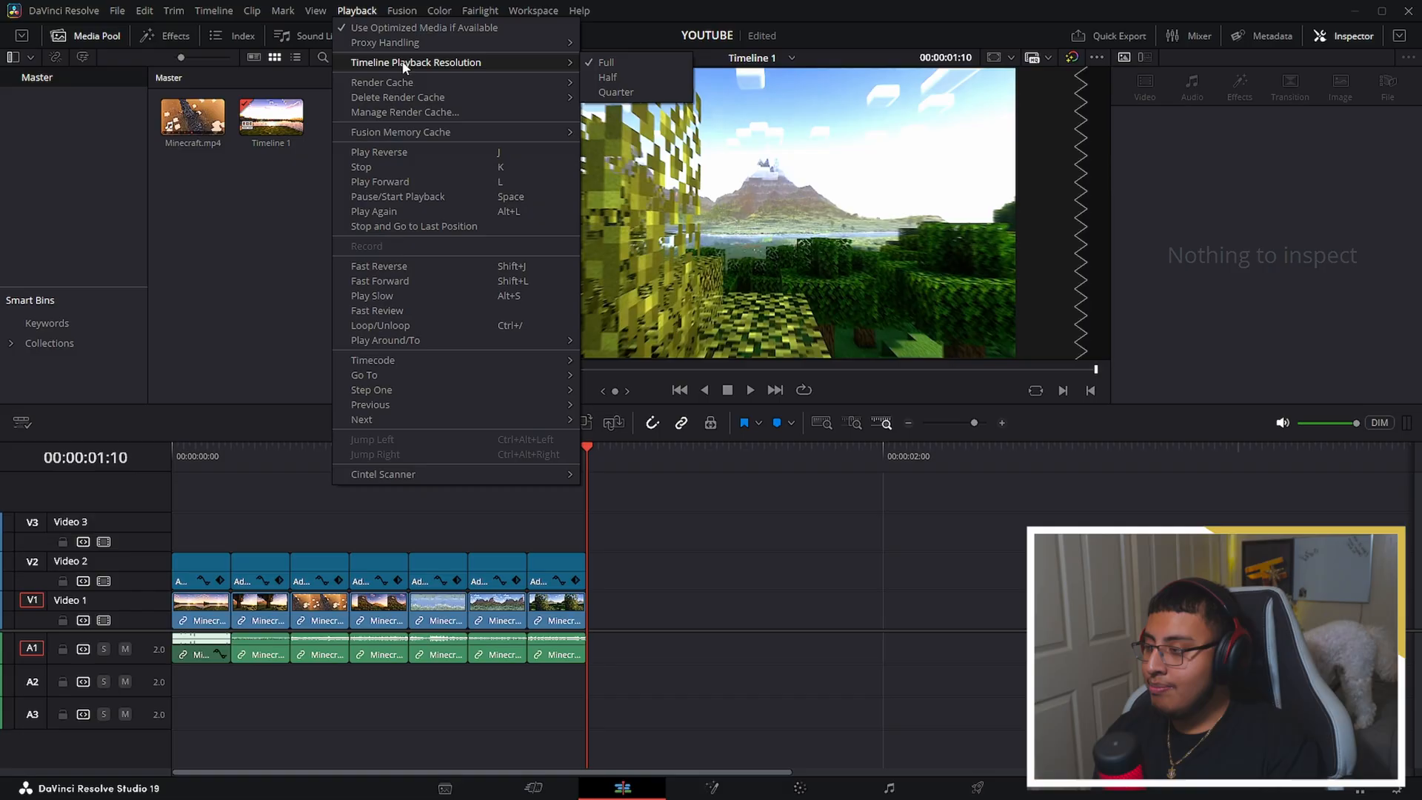
pyautogui.moveTo(608, 77)
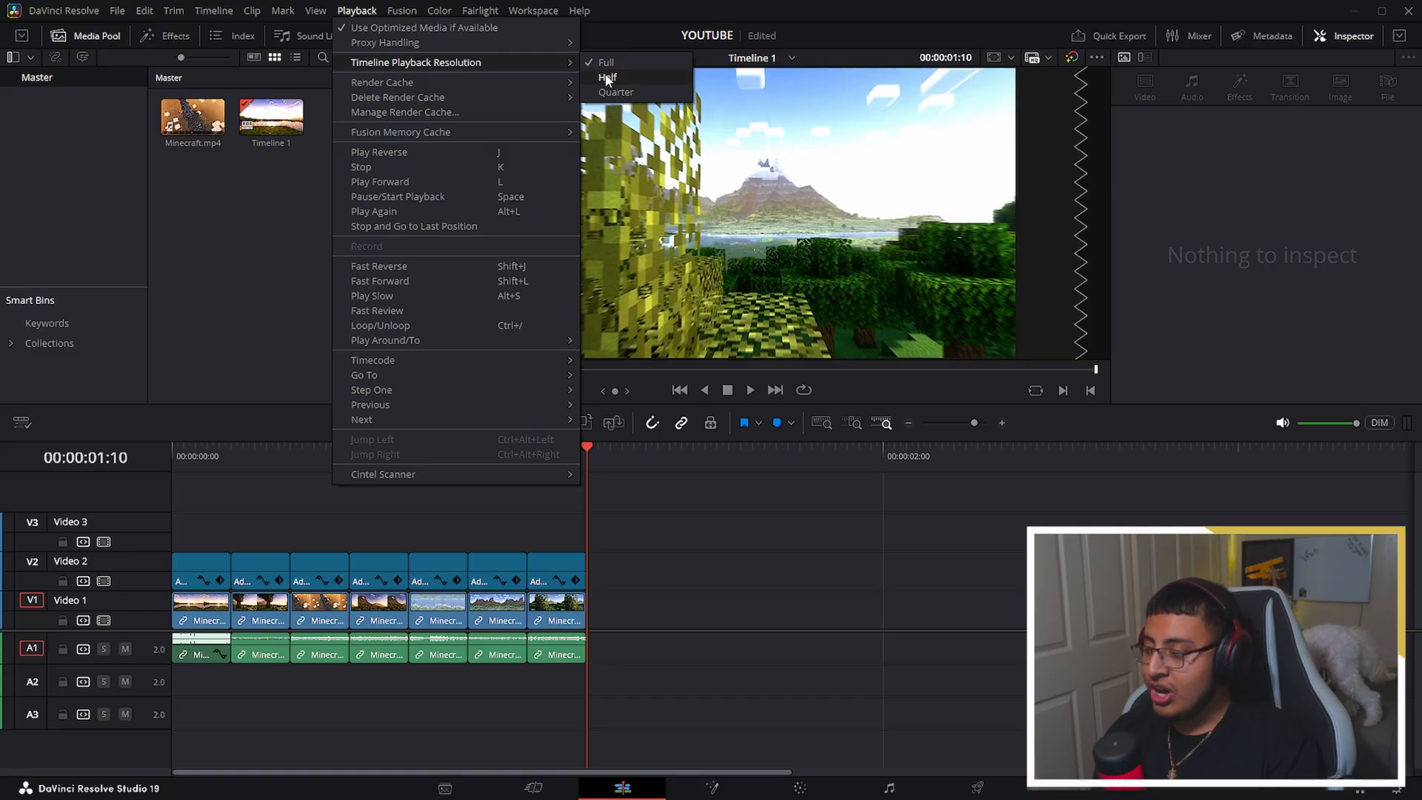
pyautogui.moveTo(615, 91)
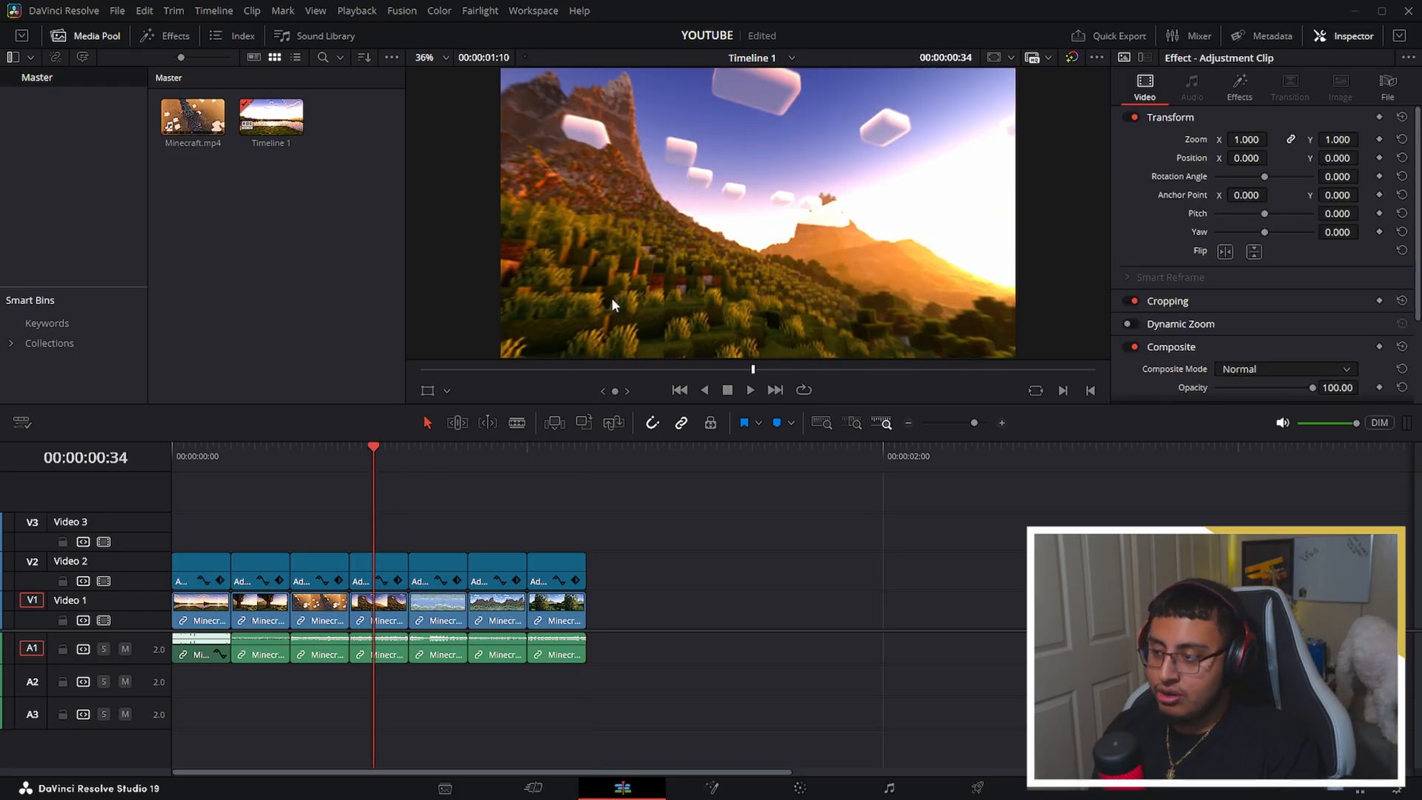
pyautogui.moveTo(735, 450)
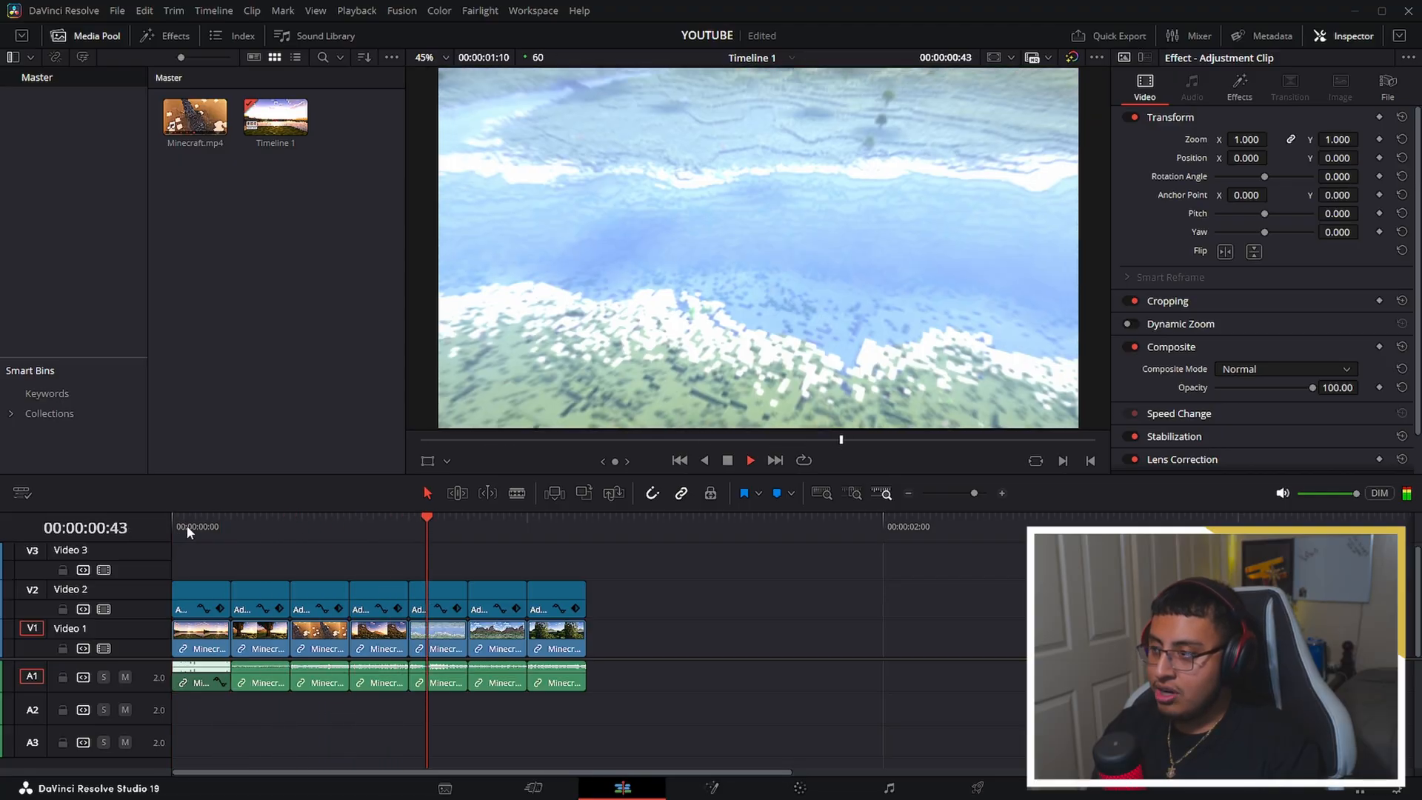
pyautogui.click(332, 525)
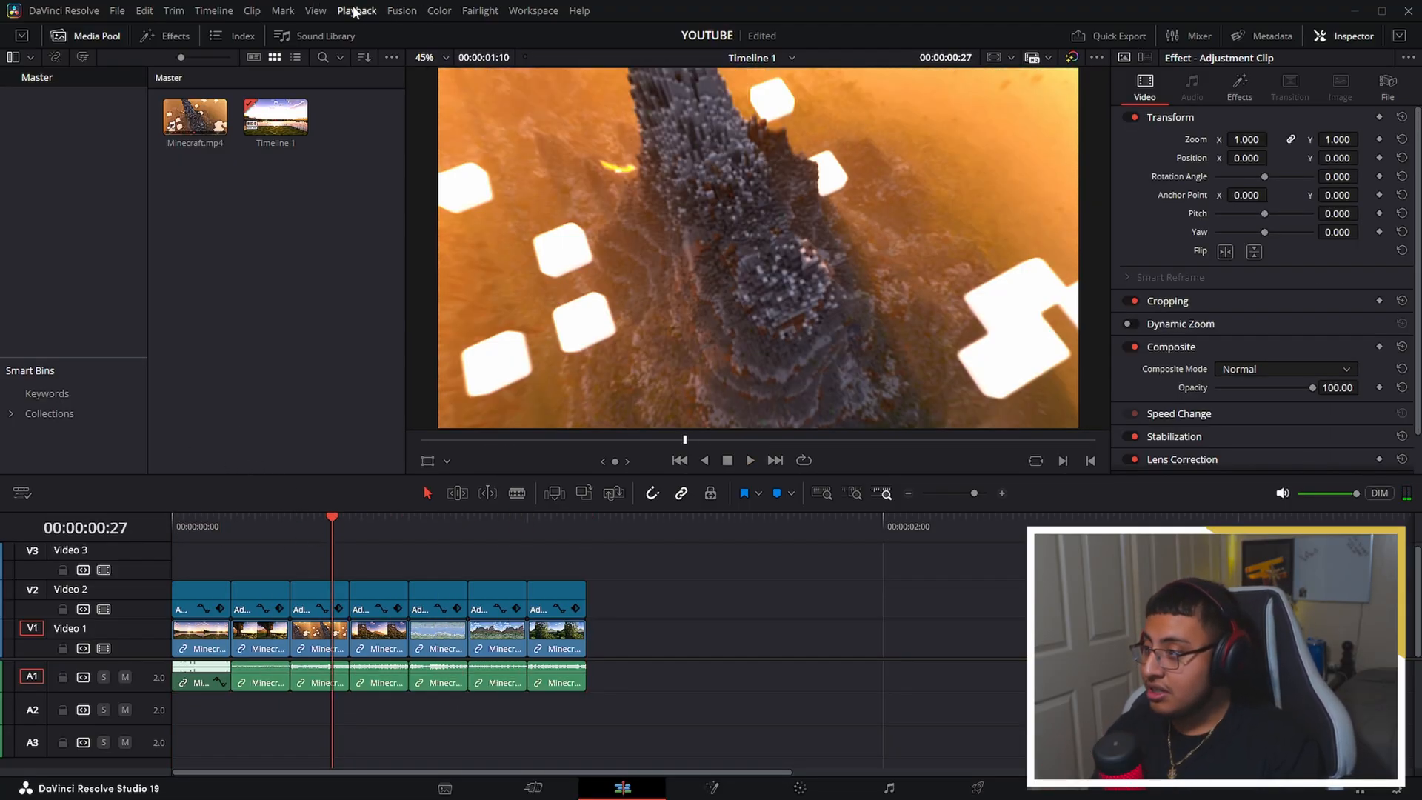
pyautogui.click(357, 11)
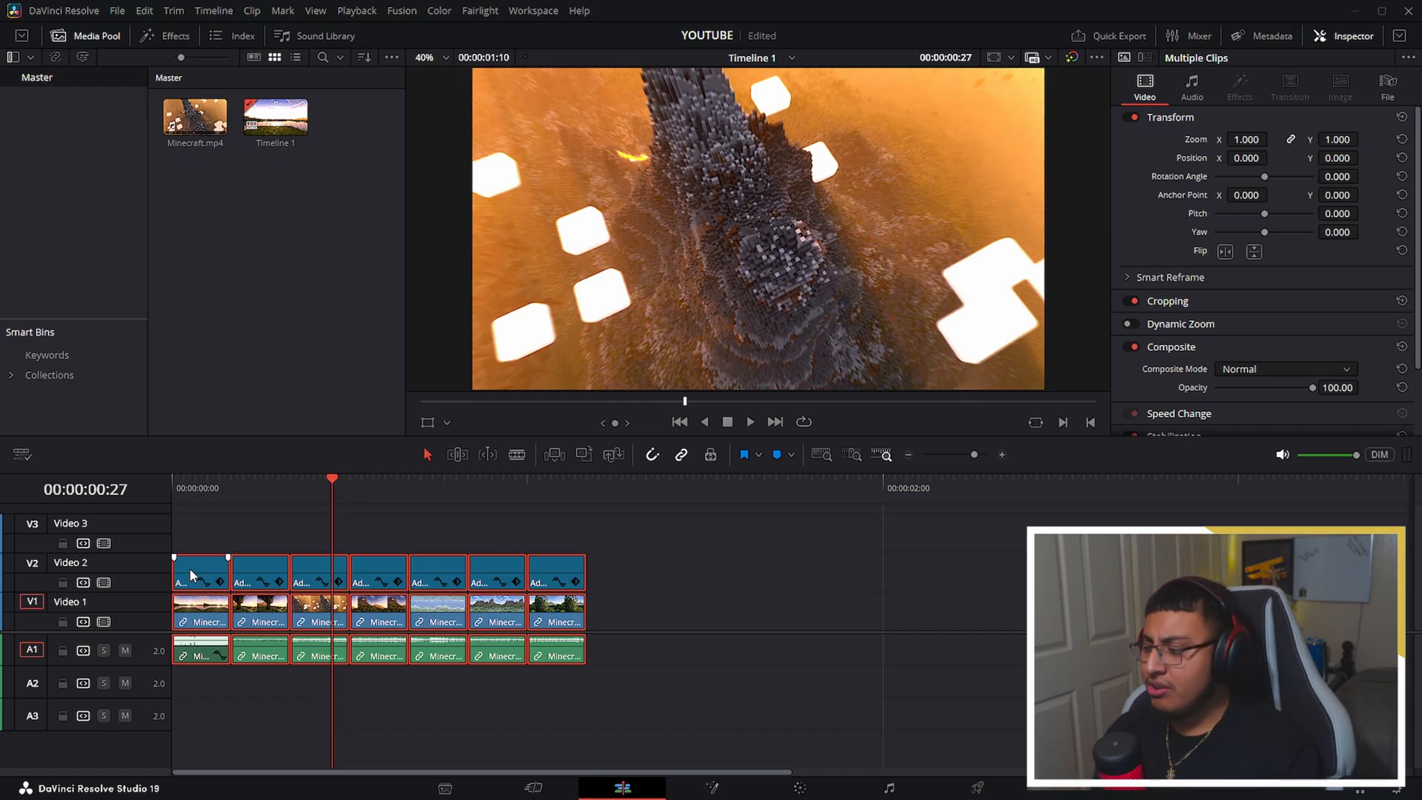
# Merge the selected Minecraft and adjustment clips into a compound clip named RENDER
pyautogui.rightClick(199, 571)
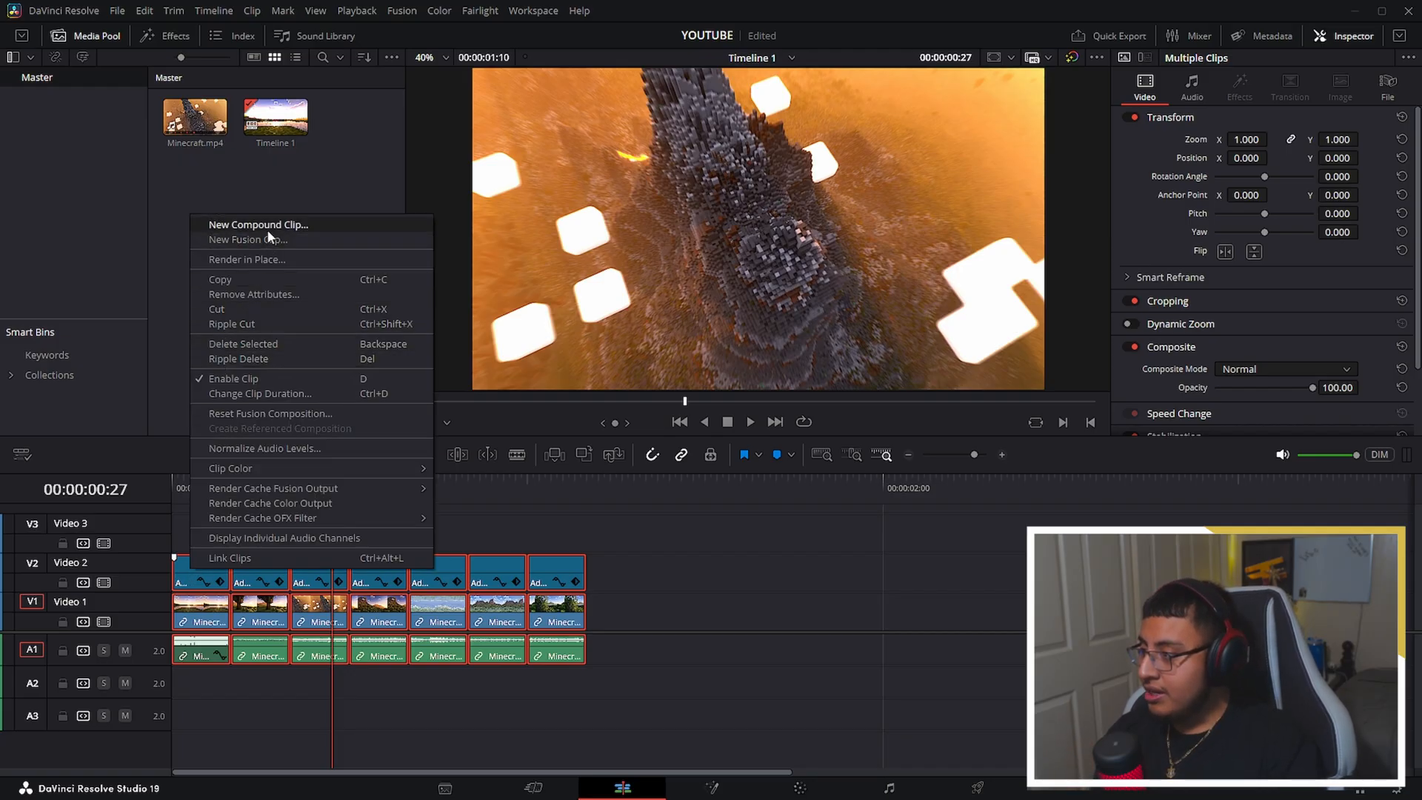
pyautogui.click(259, 223)
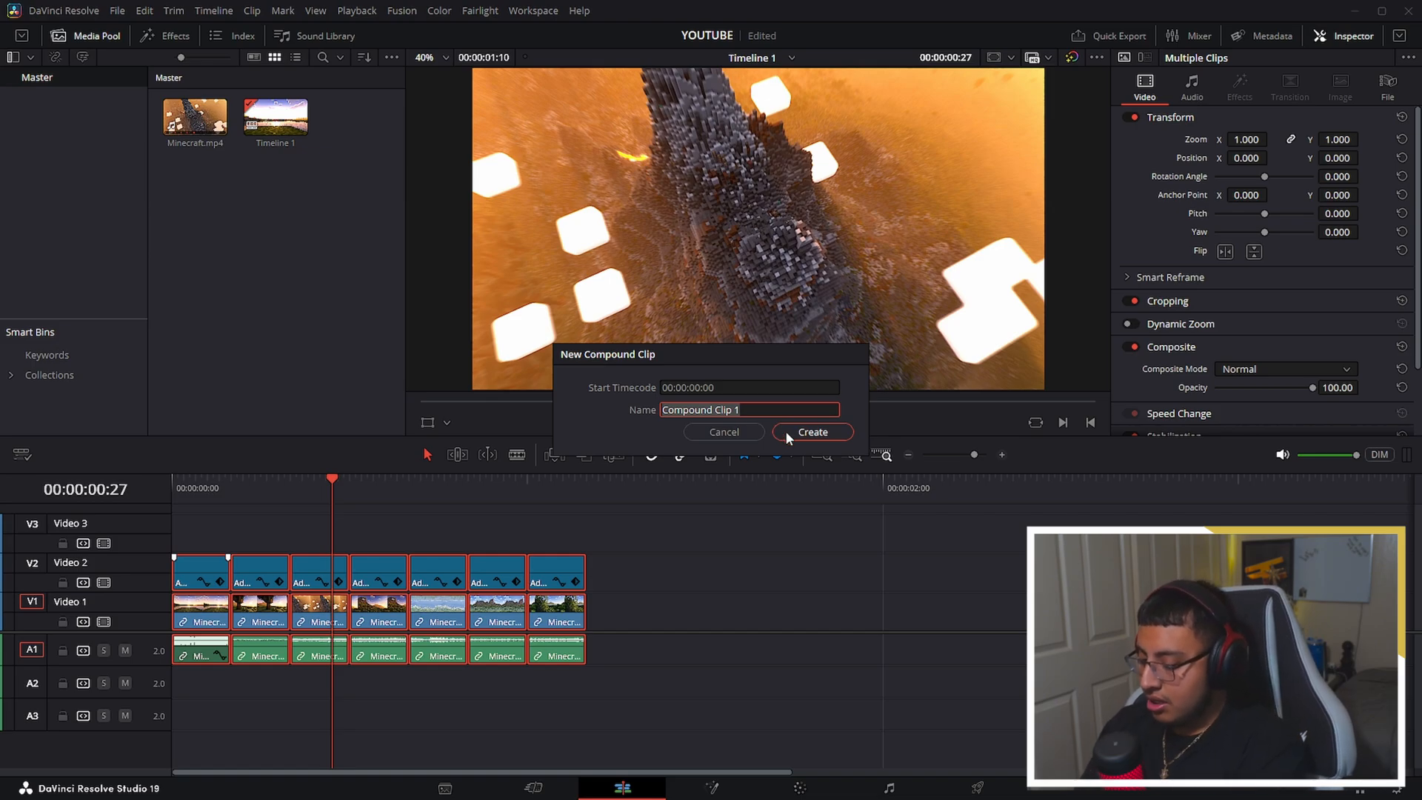
pyautogui.click(811, 431)
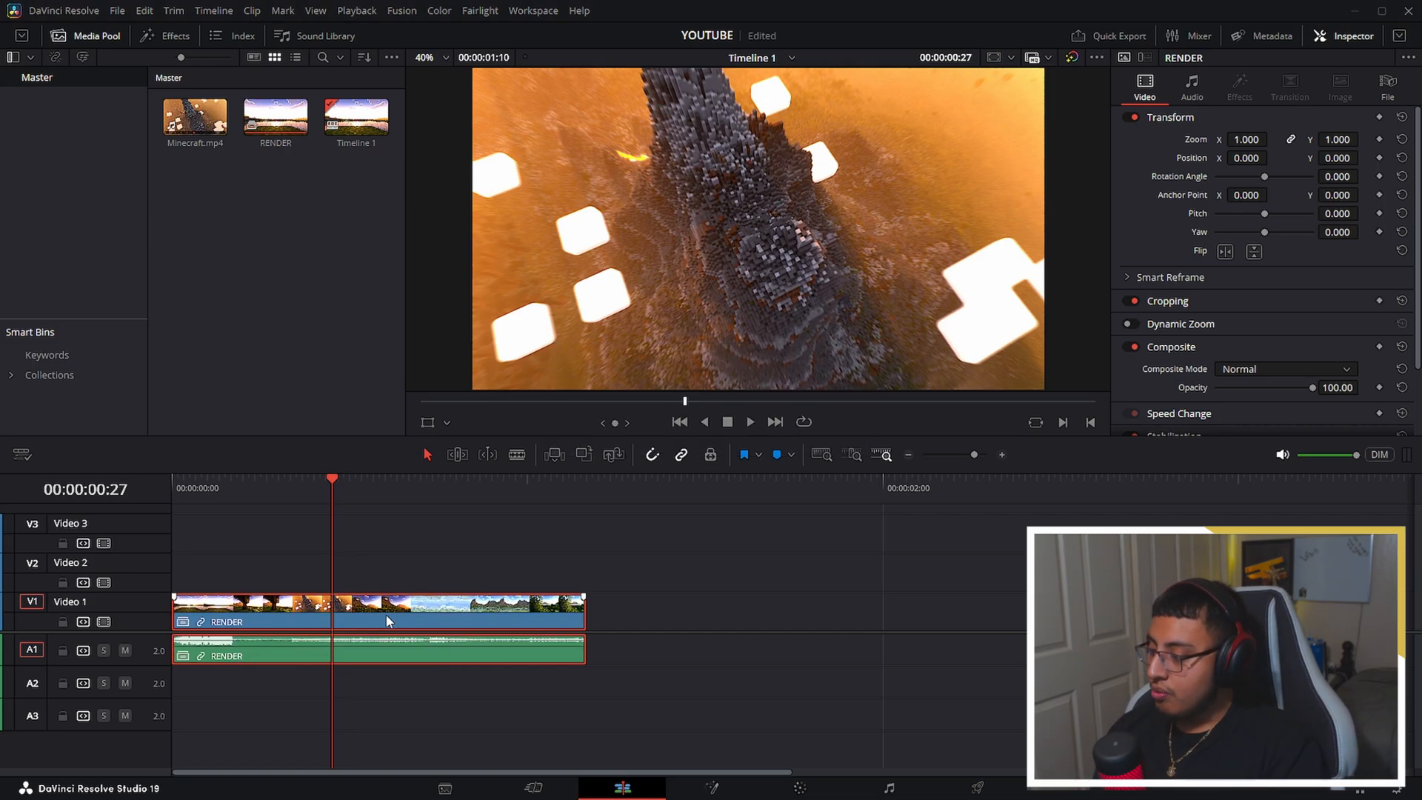
# Render the RENDER clip in place as MP4, H.264, NVIDIA encoder, High profile
pyautogui.rightClick(385, 621)
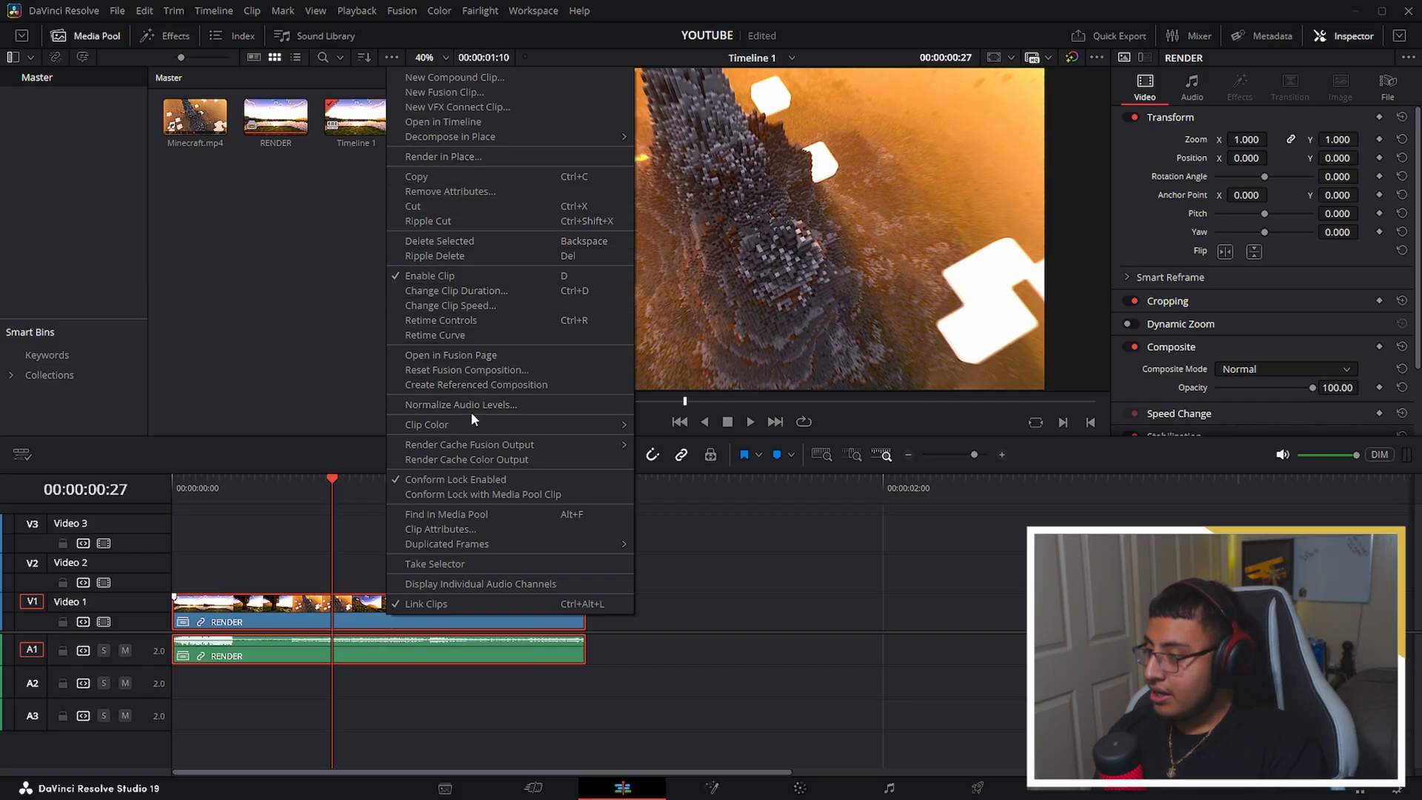
pyautogui.click(443, 156)
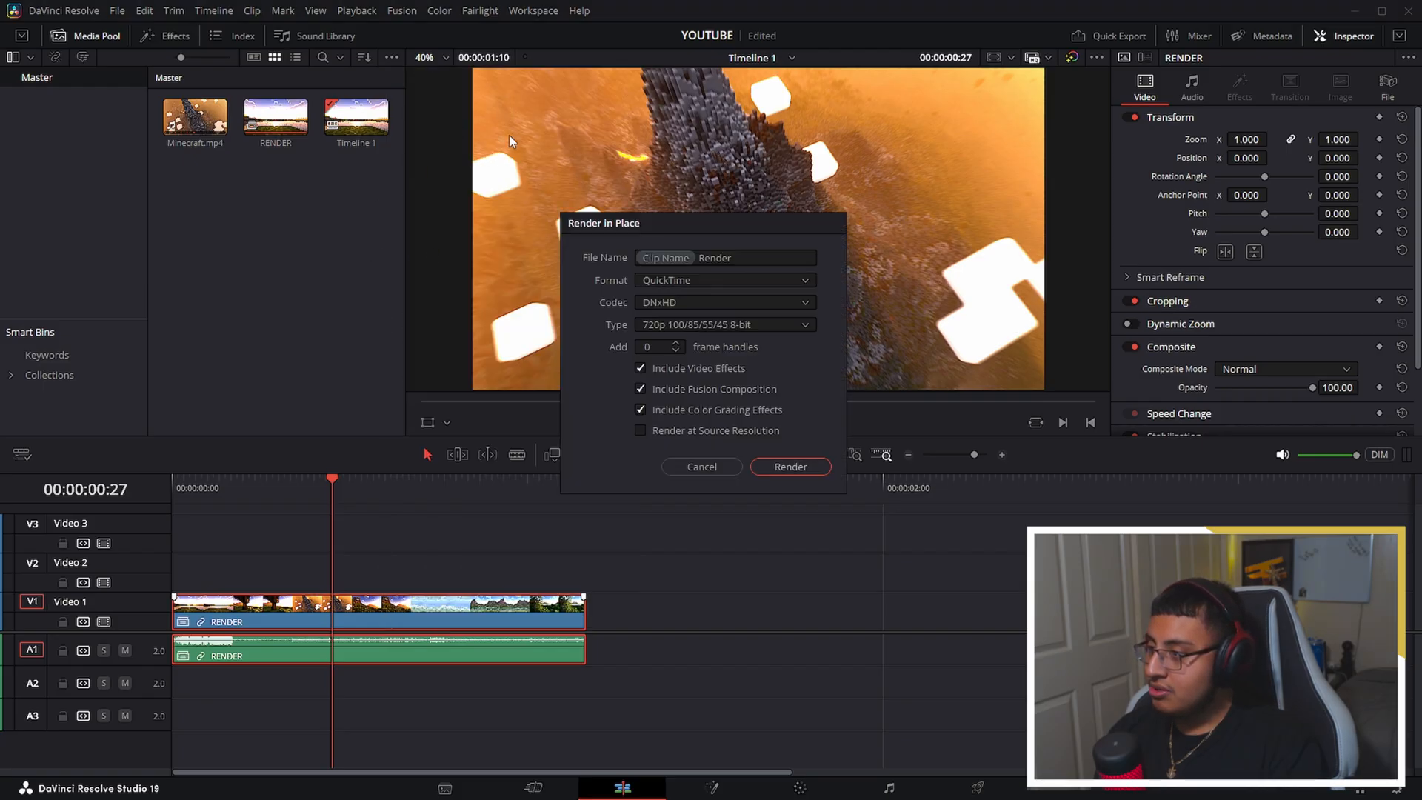
pyautogui.moveTo(675, 263)
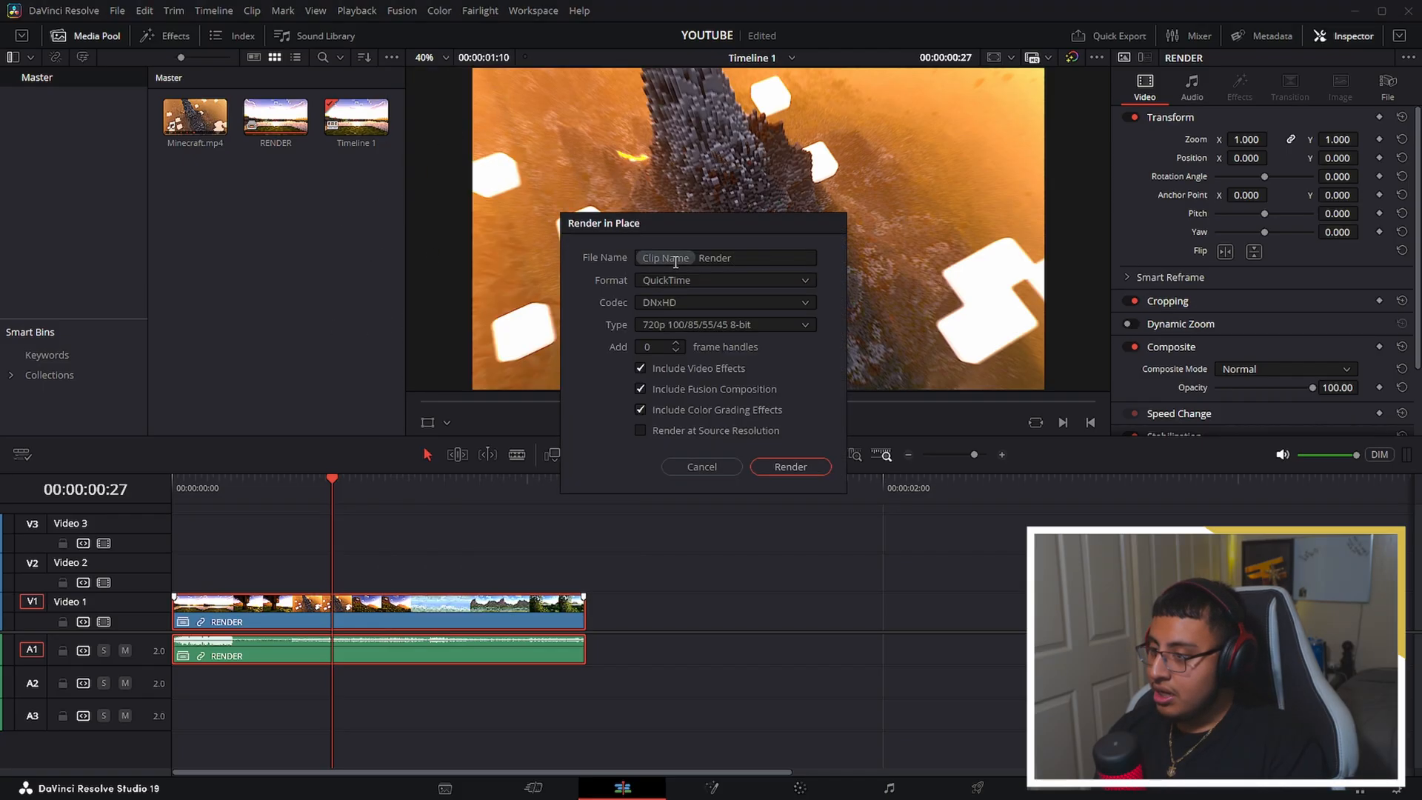
pyautogui.click(723, 258)
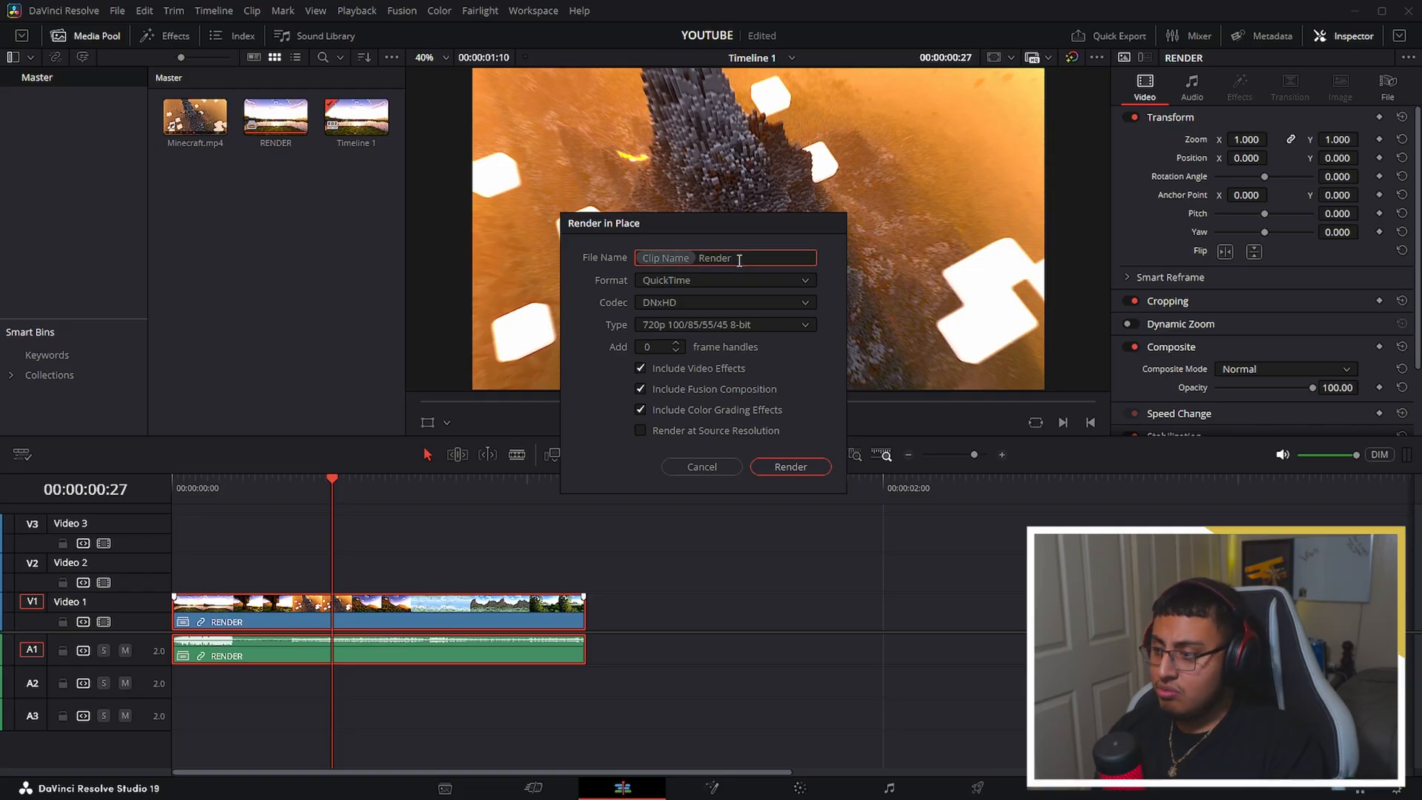
pyautogui.click(723, 279)
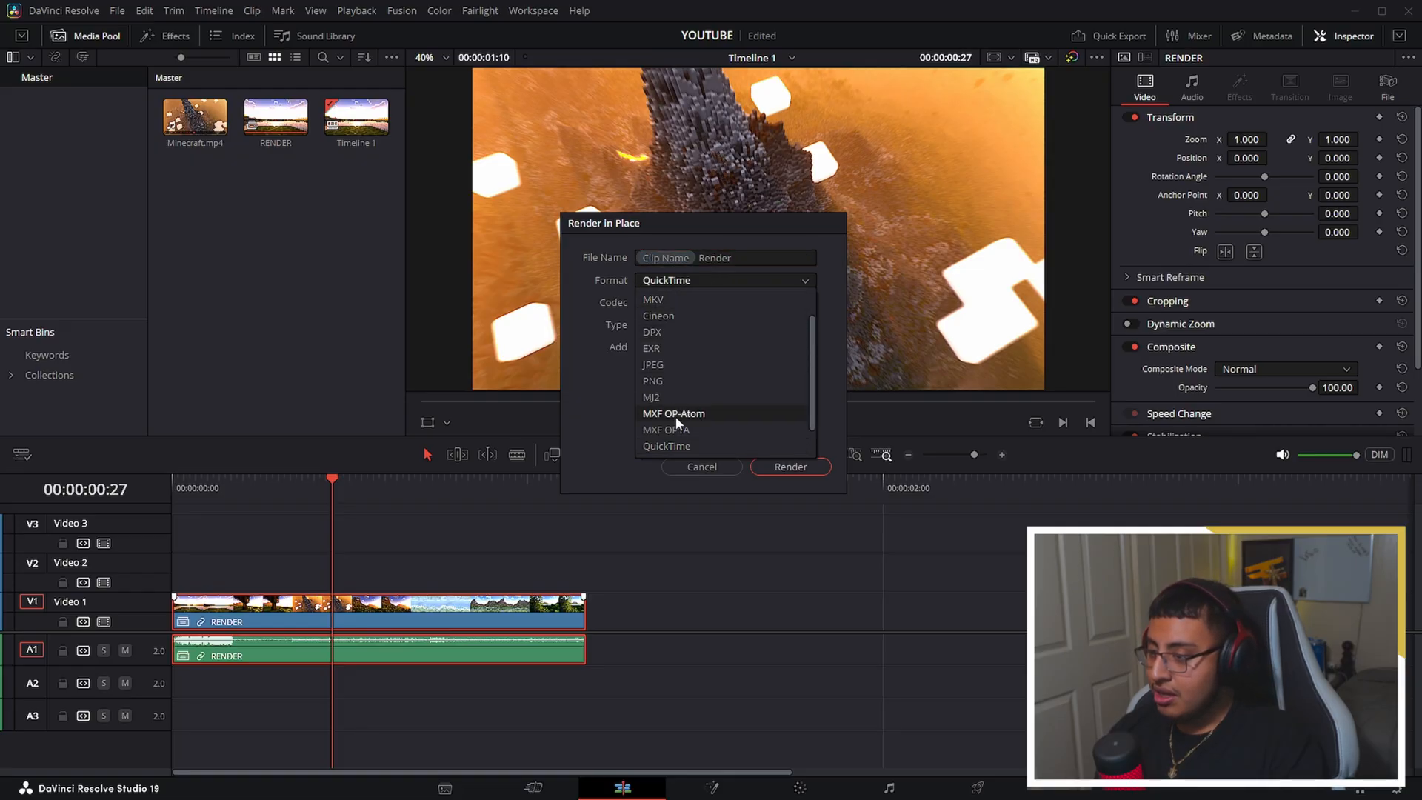
pyautogui.moveTo(684, 368)
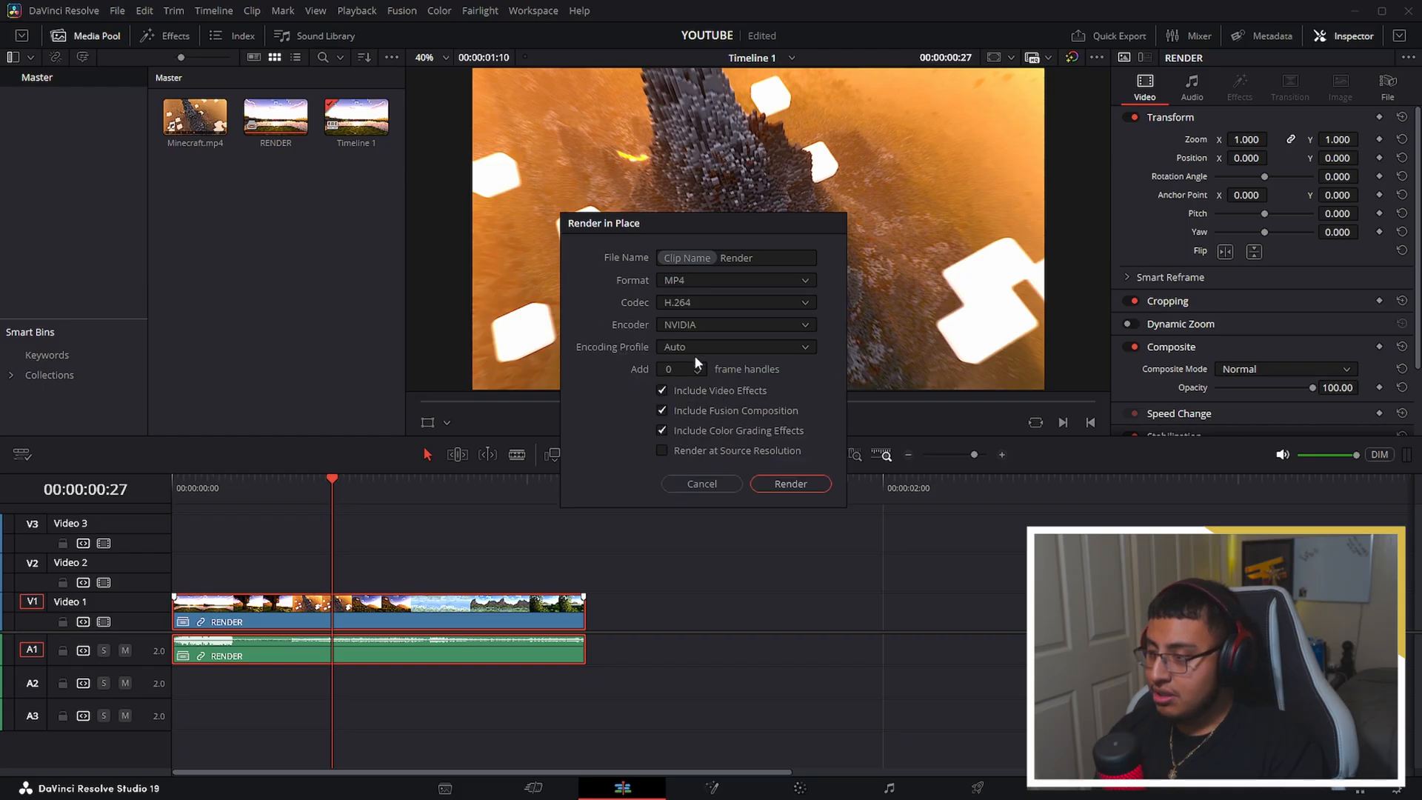
pyautogui.click(803, 324)
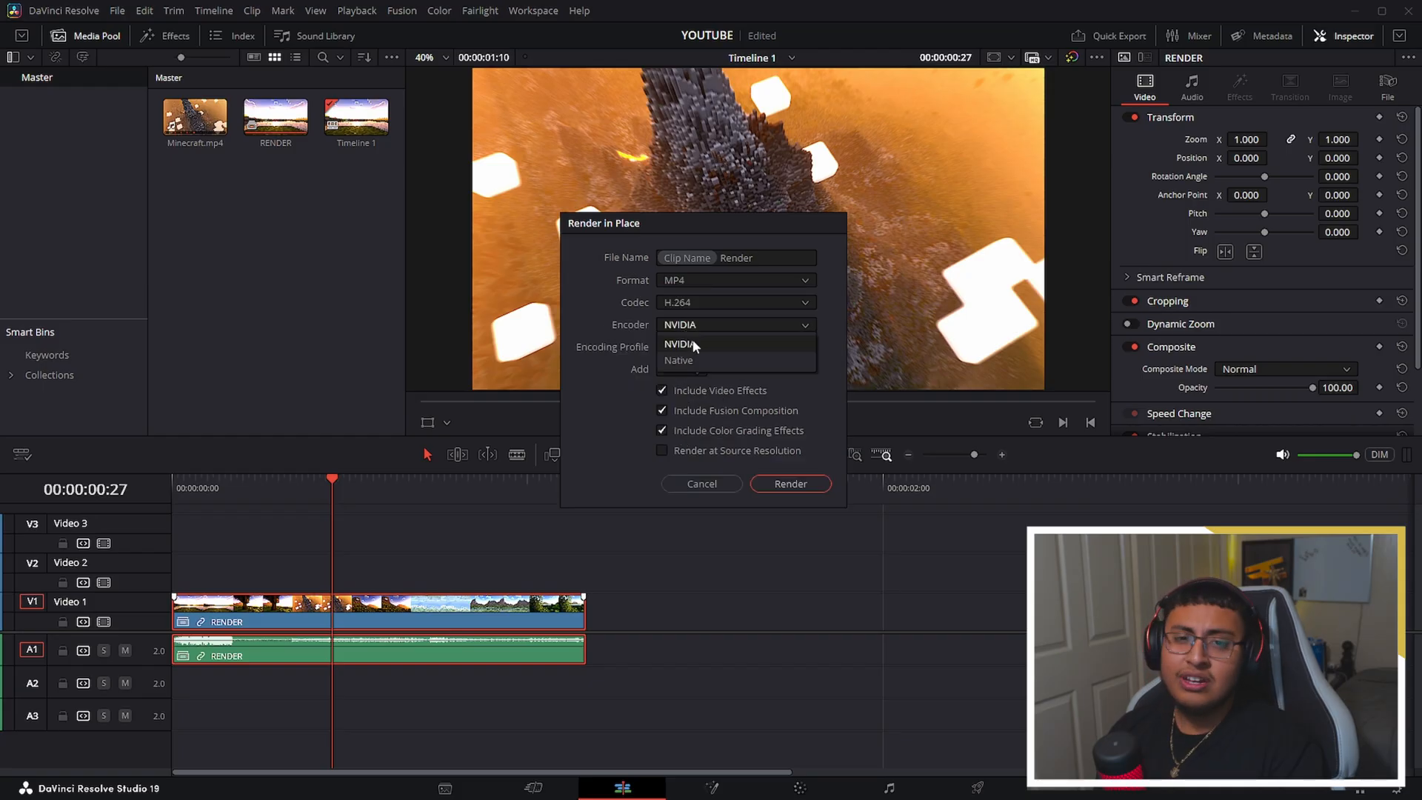
pyautogui.moveTo(698, 345)
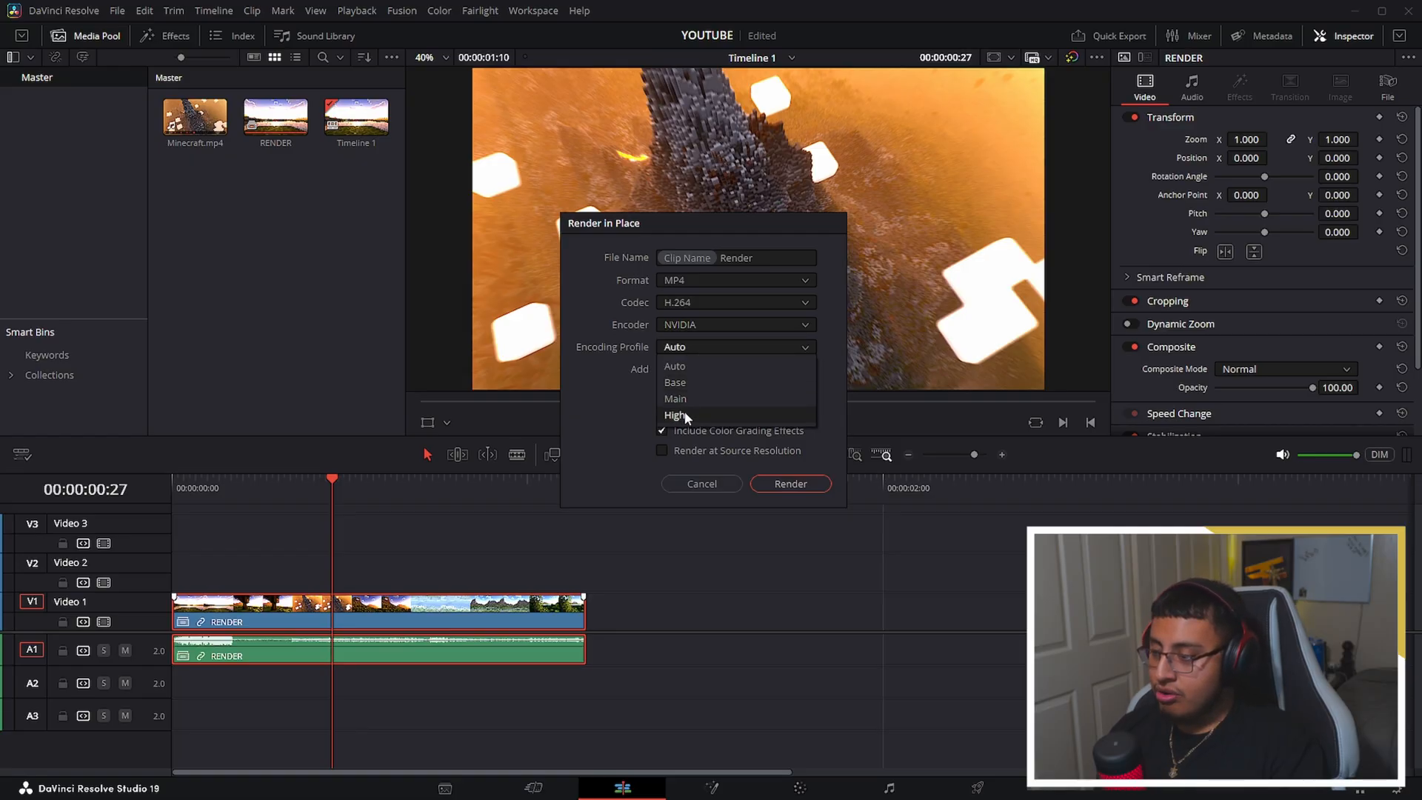
pyautogui.click(676, 414)
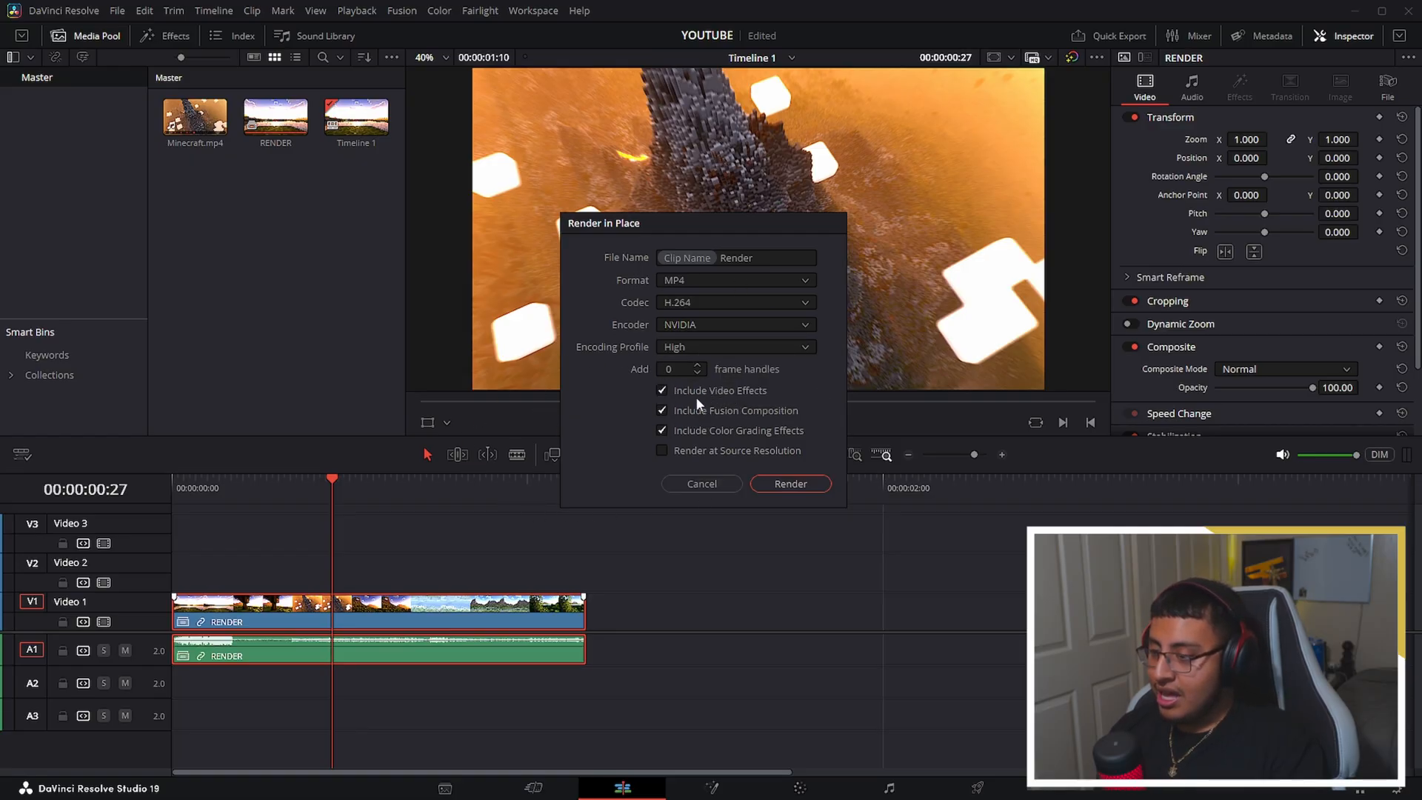
pyautogui.moveTo(696, 422)
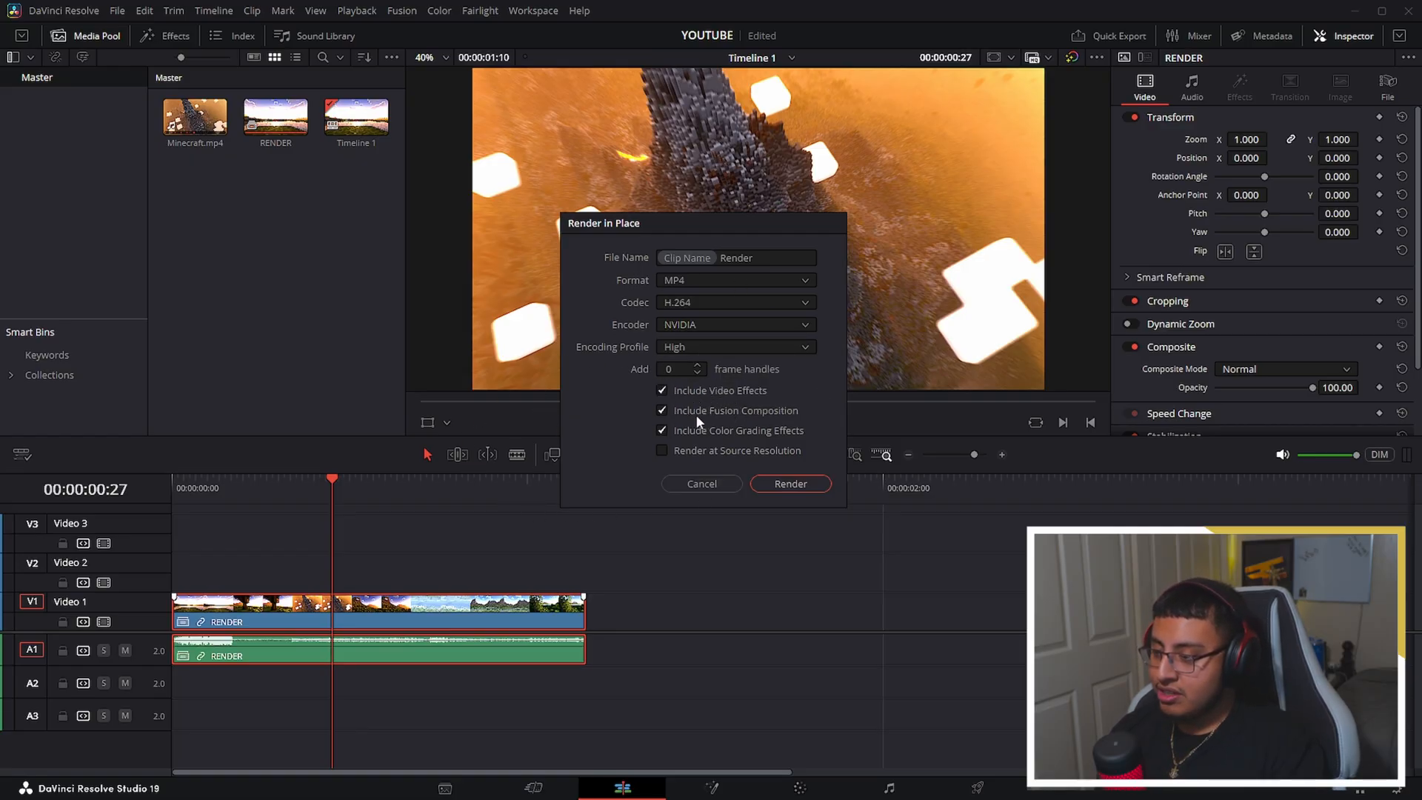
pyautogui.moveTo(851, 454)
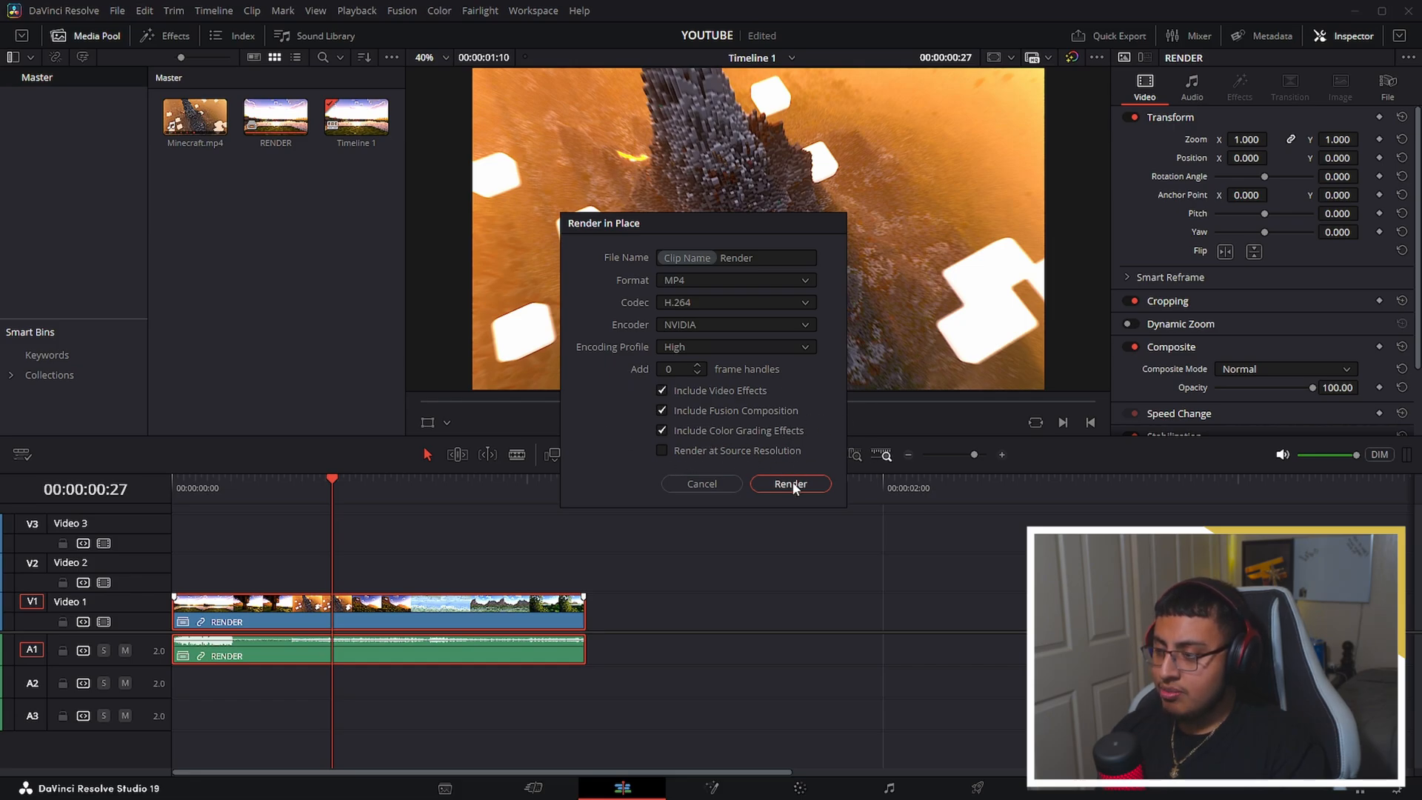
pyautogui.click(790, 484)
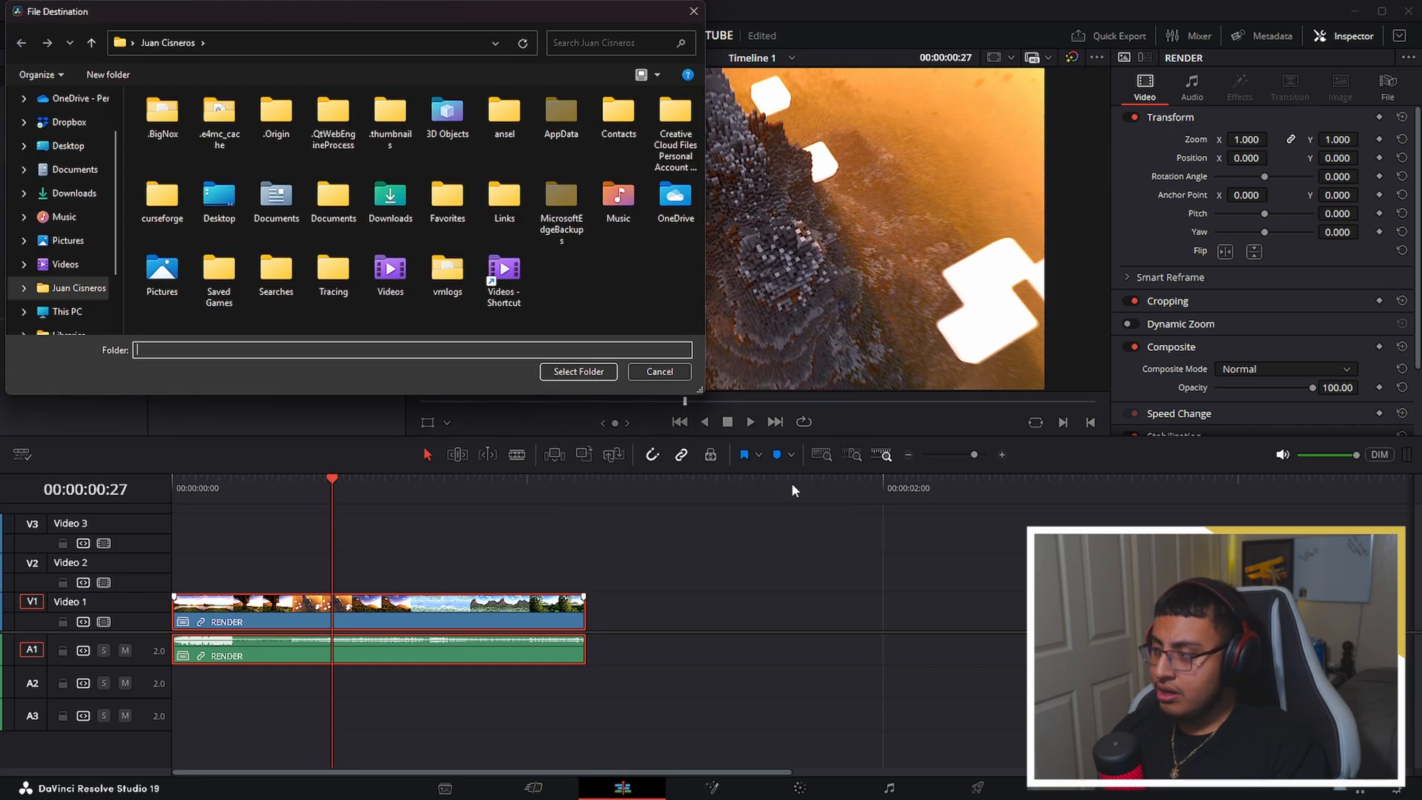
# Pick the Videos folder as destination, producing RENDER Render.mp4
pyautogui.doubleClick(389, 276)
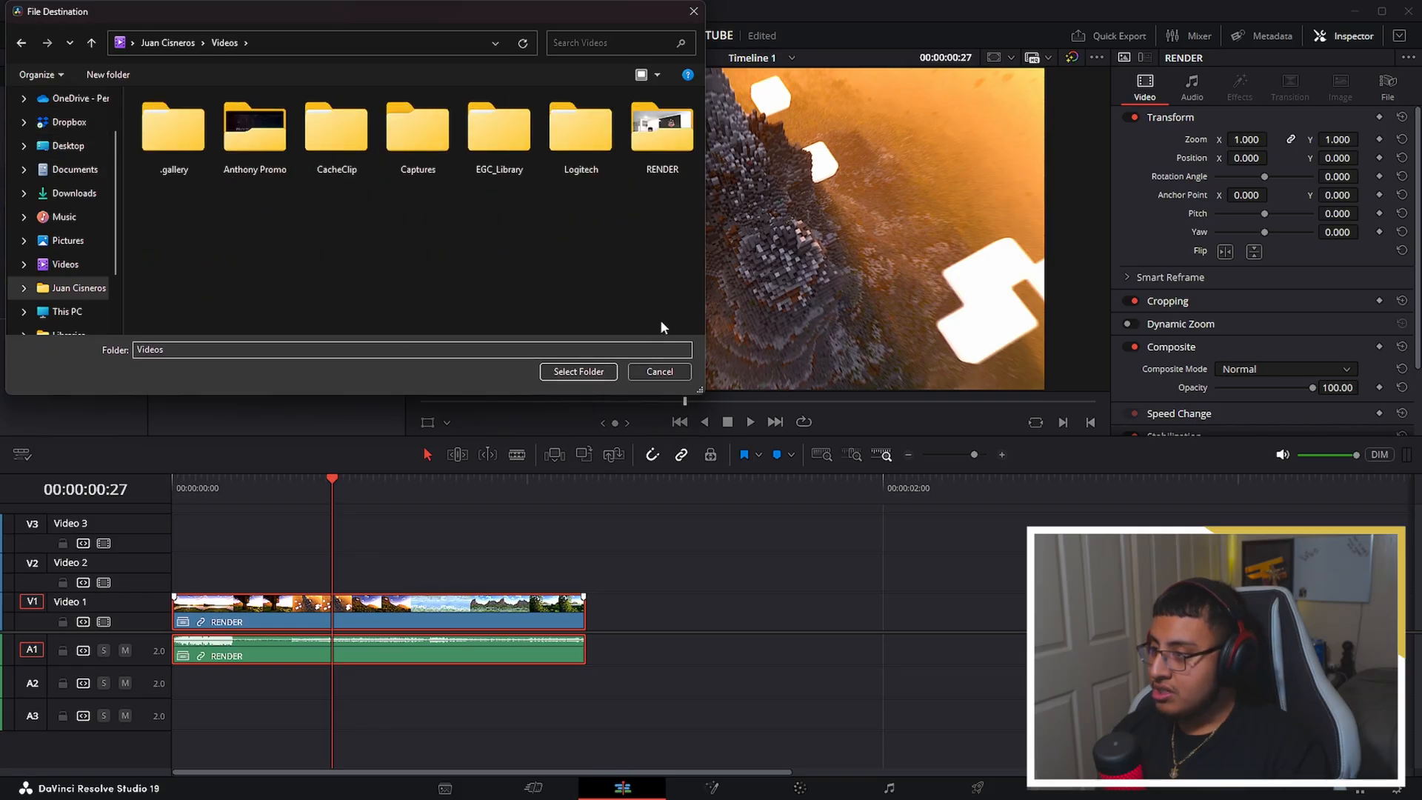
pyautogui.click(577, 371)
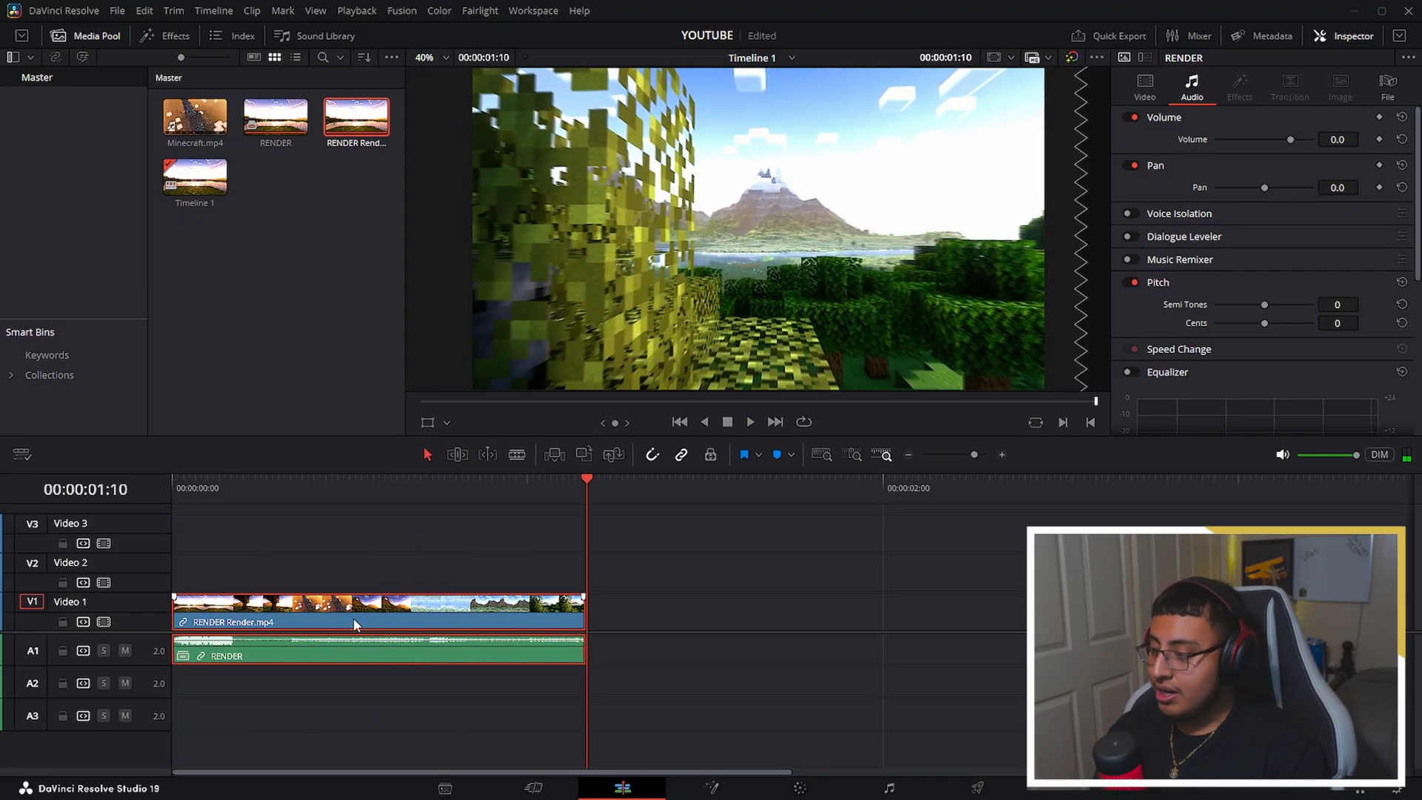
# Decompose the RENDER compound in place into seven Minecraft clips plus adjustment clips
pyautogui.click(332, 488)
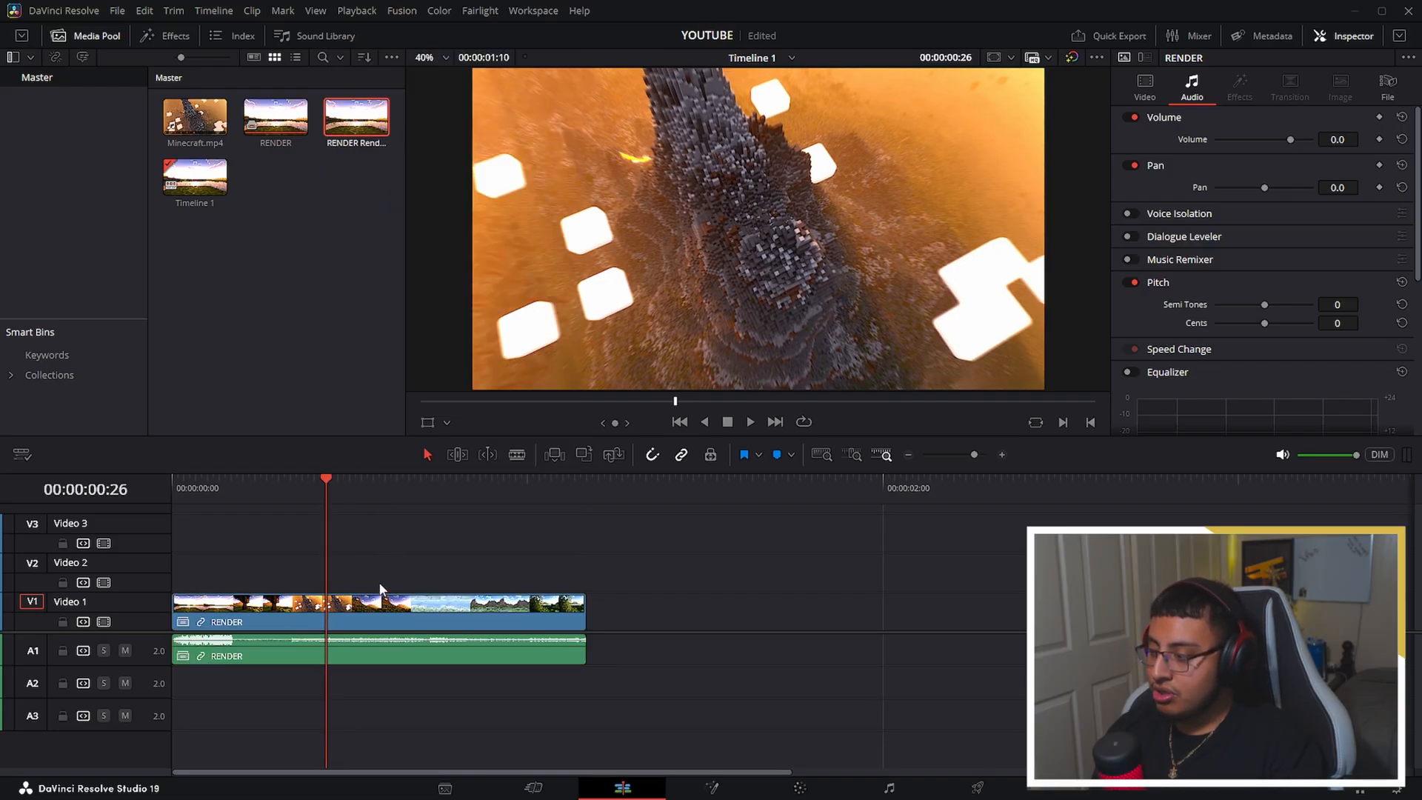
pyautogui.rightClick(381, 621)
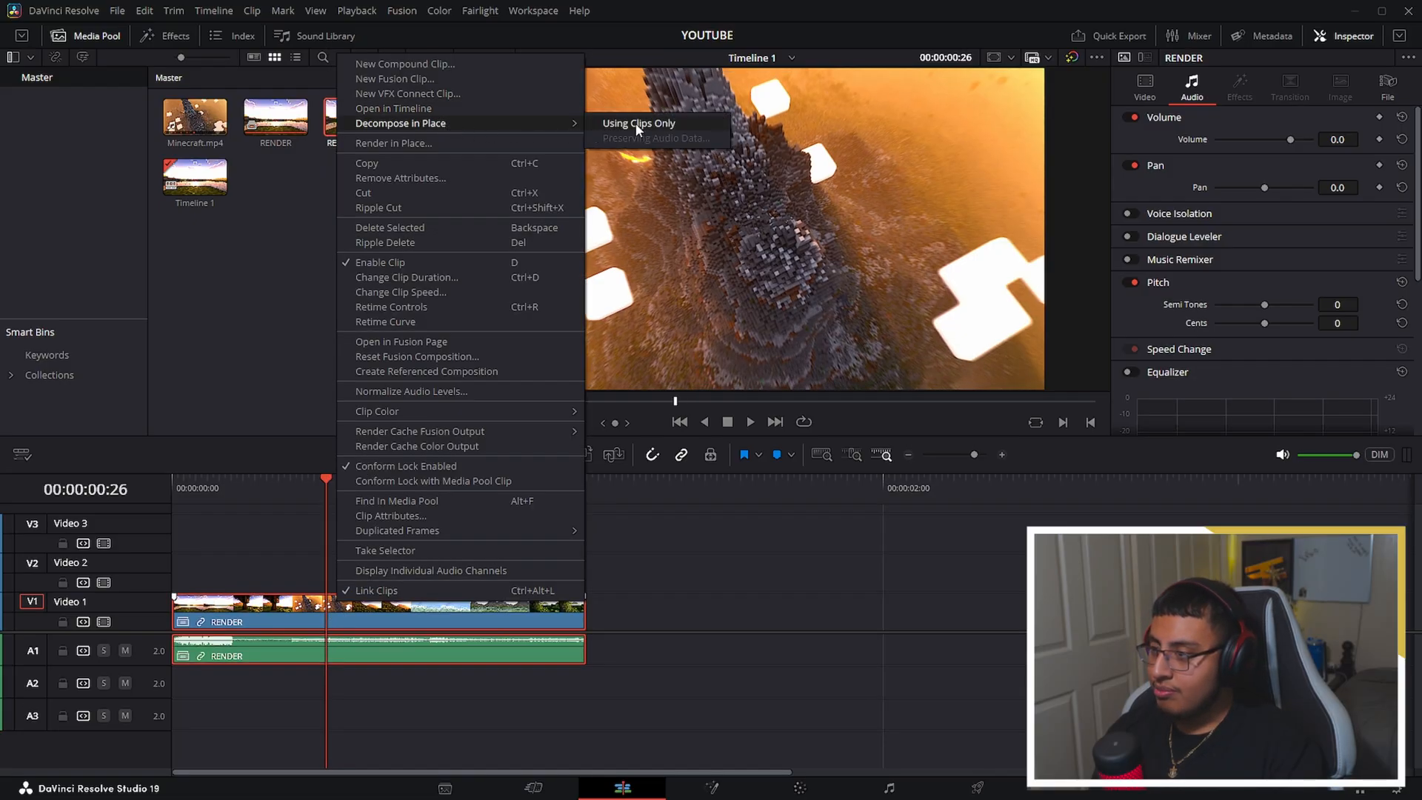
pyautogui.click(639, 122)
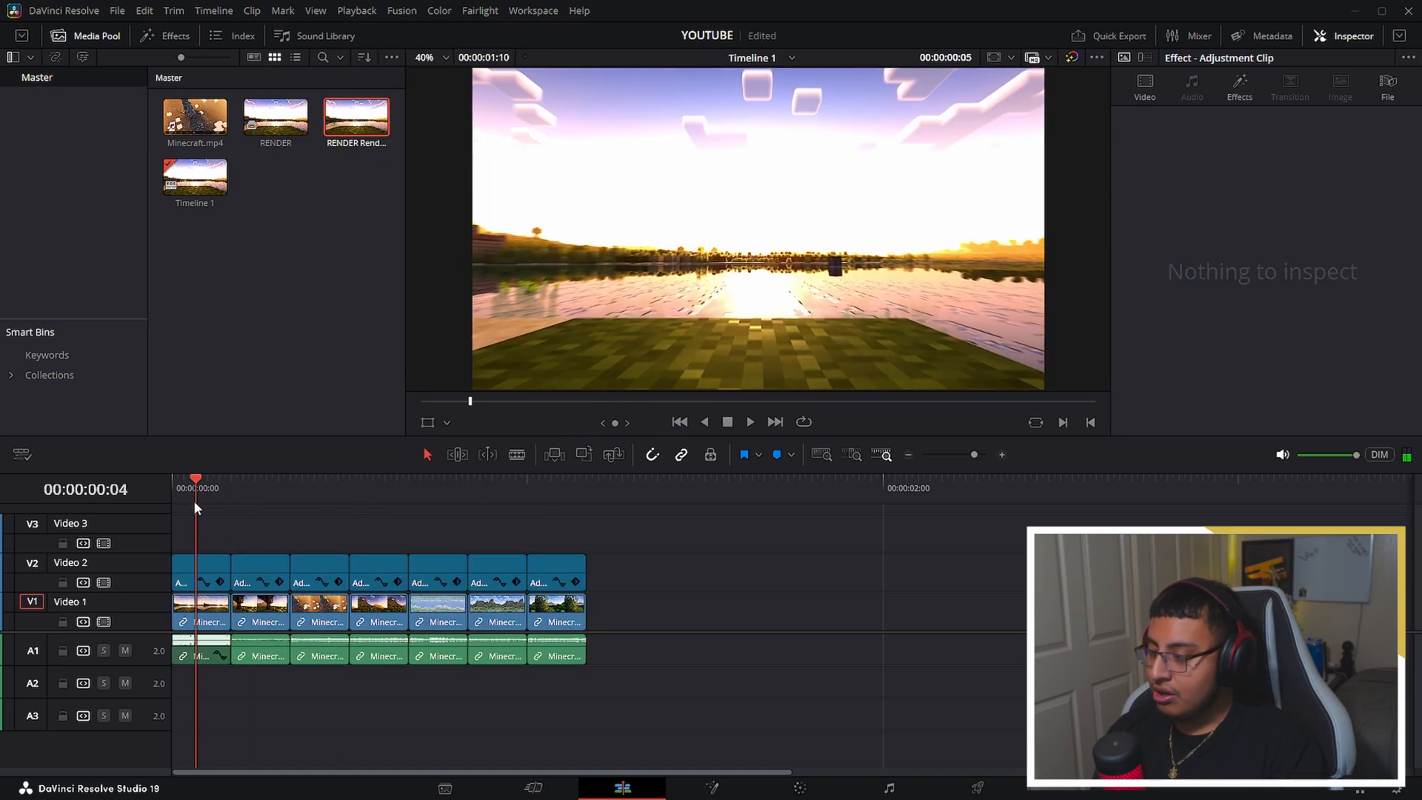
pyautogui.click(452, 488)
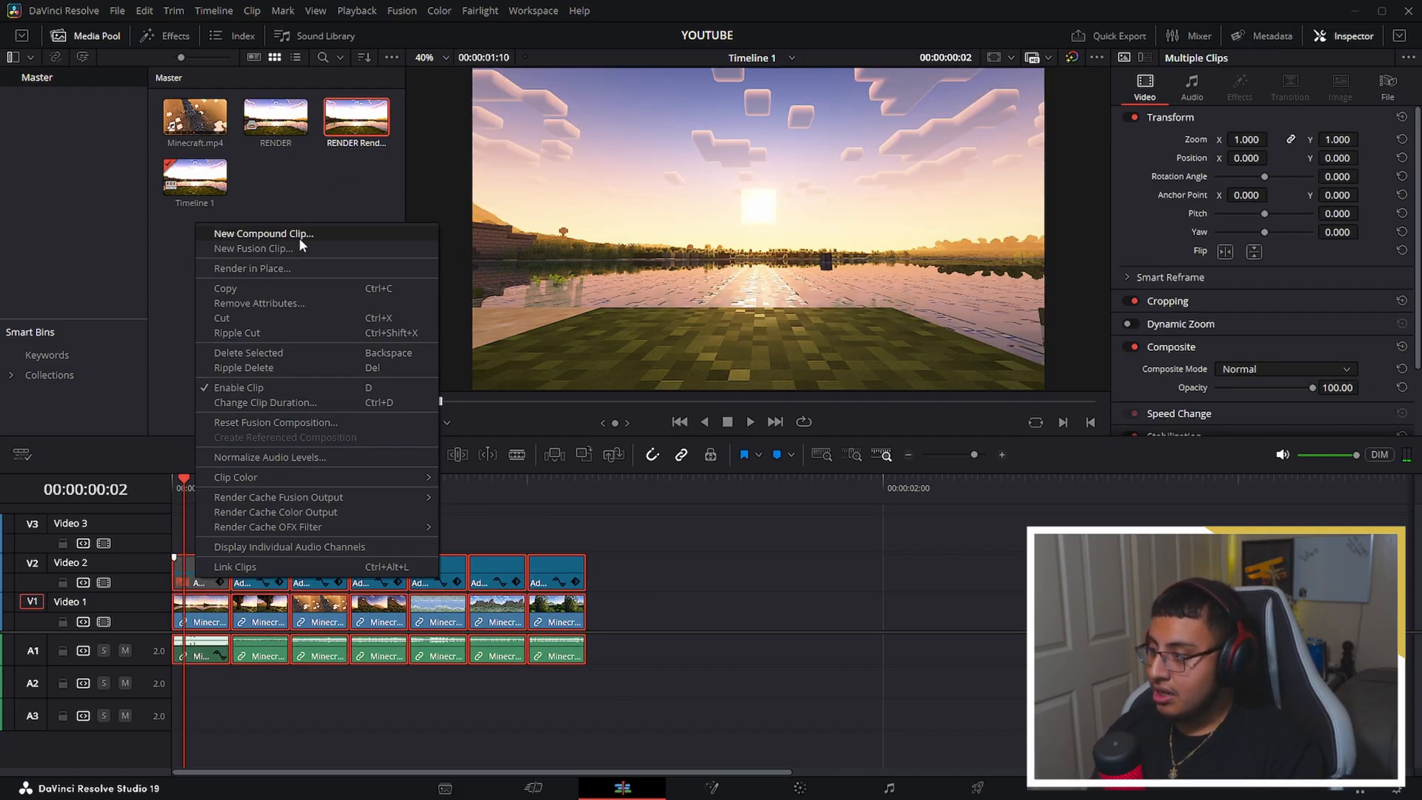
# Create Compound Clip 1 from all timeline clips and bring up its Render in Place settings
pyautogui.click(264, 233)
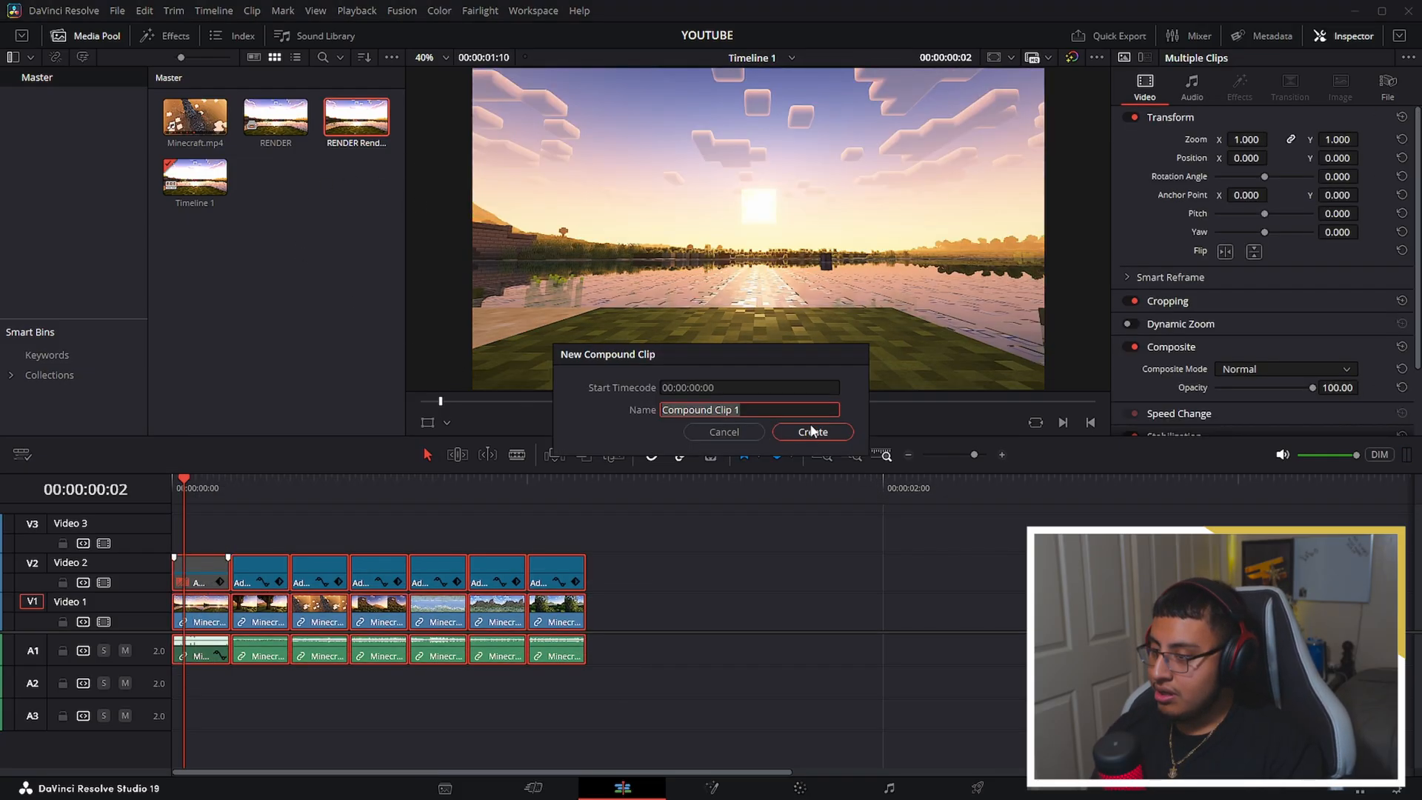
pyautogui.click(812, 431)
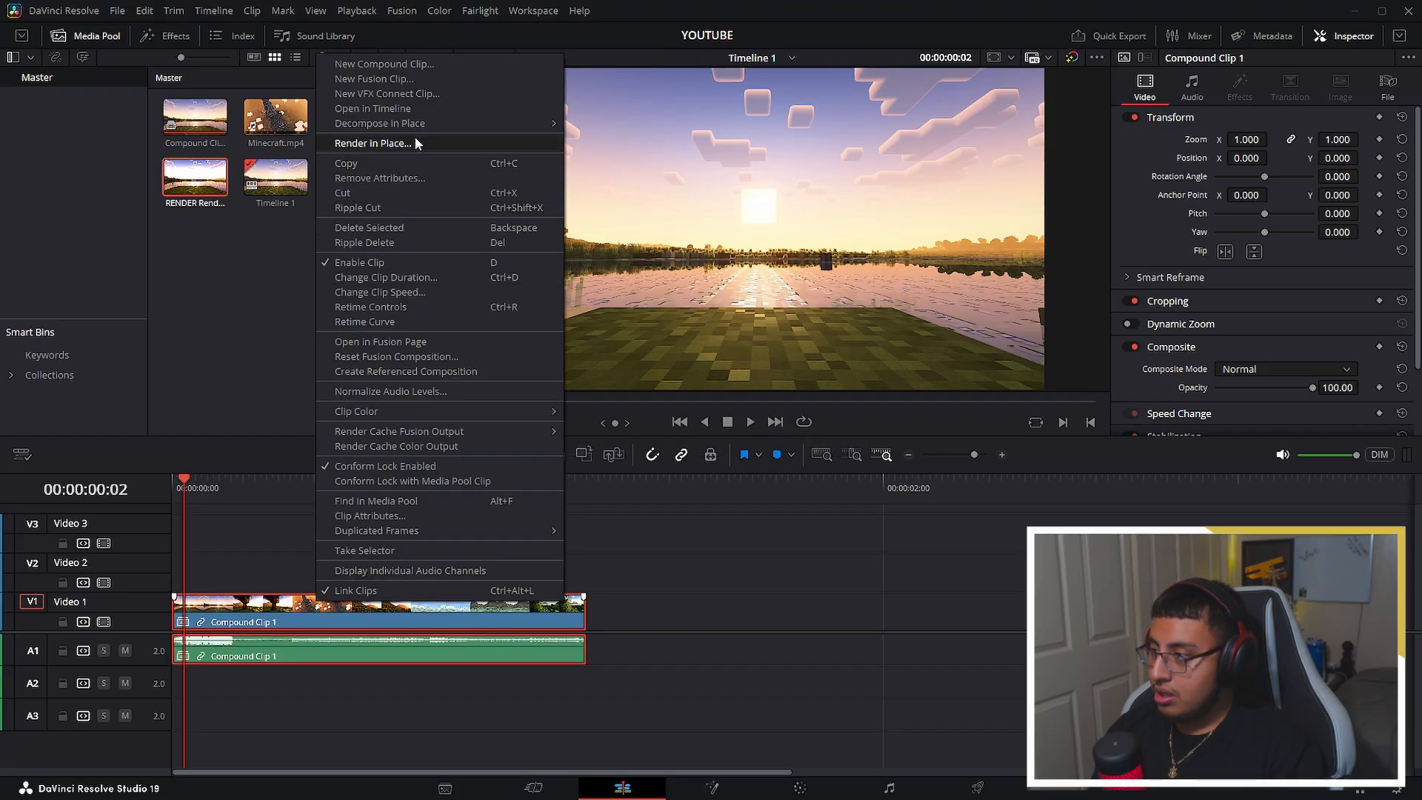
pyautogui.click(372, 142)
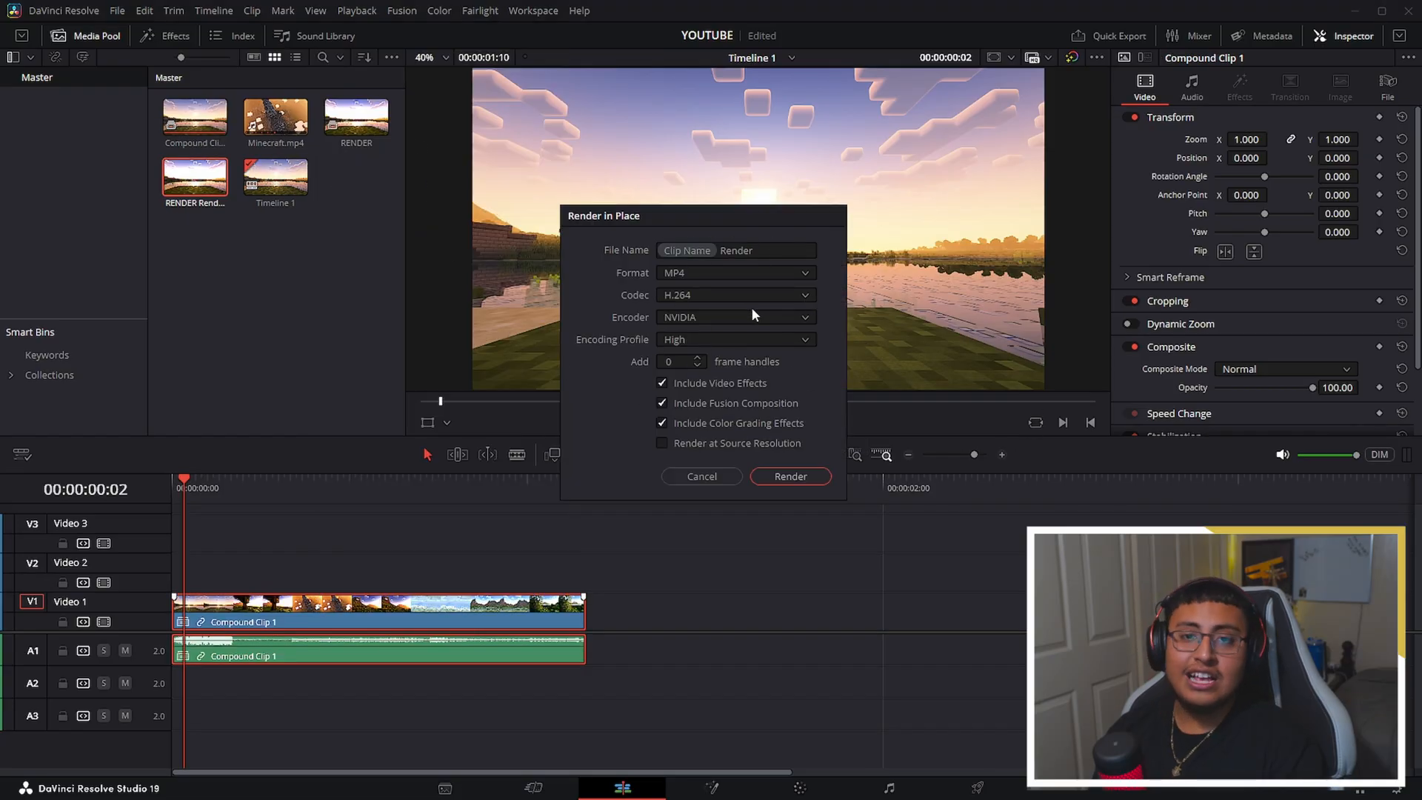